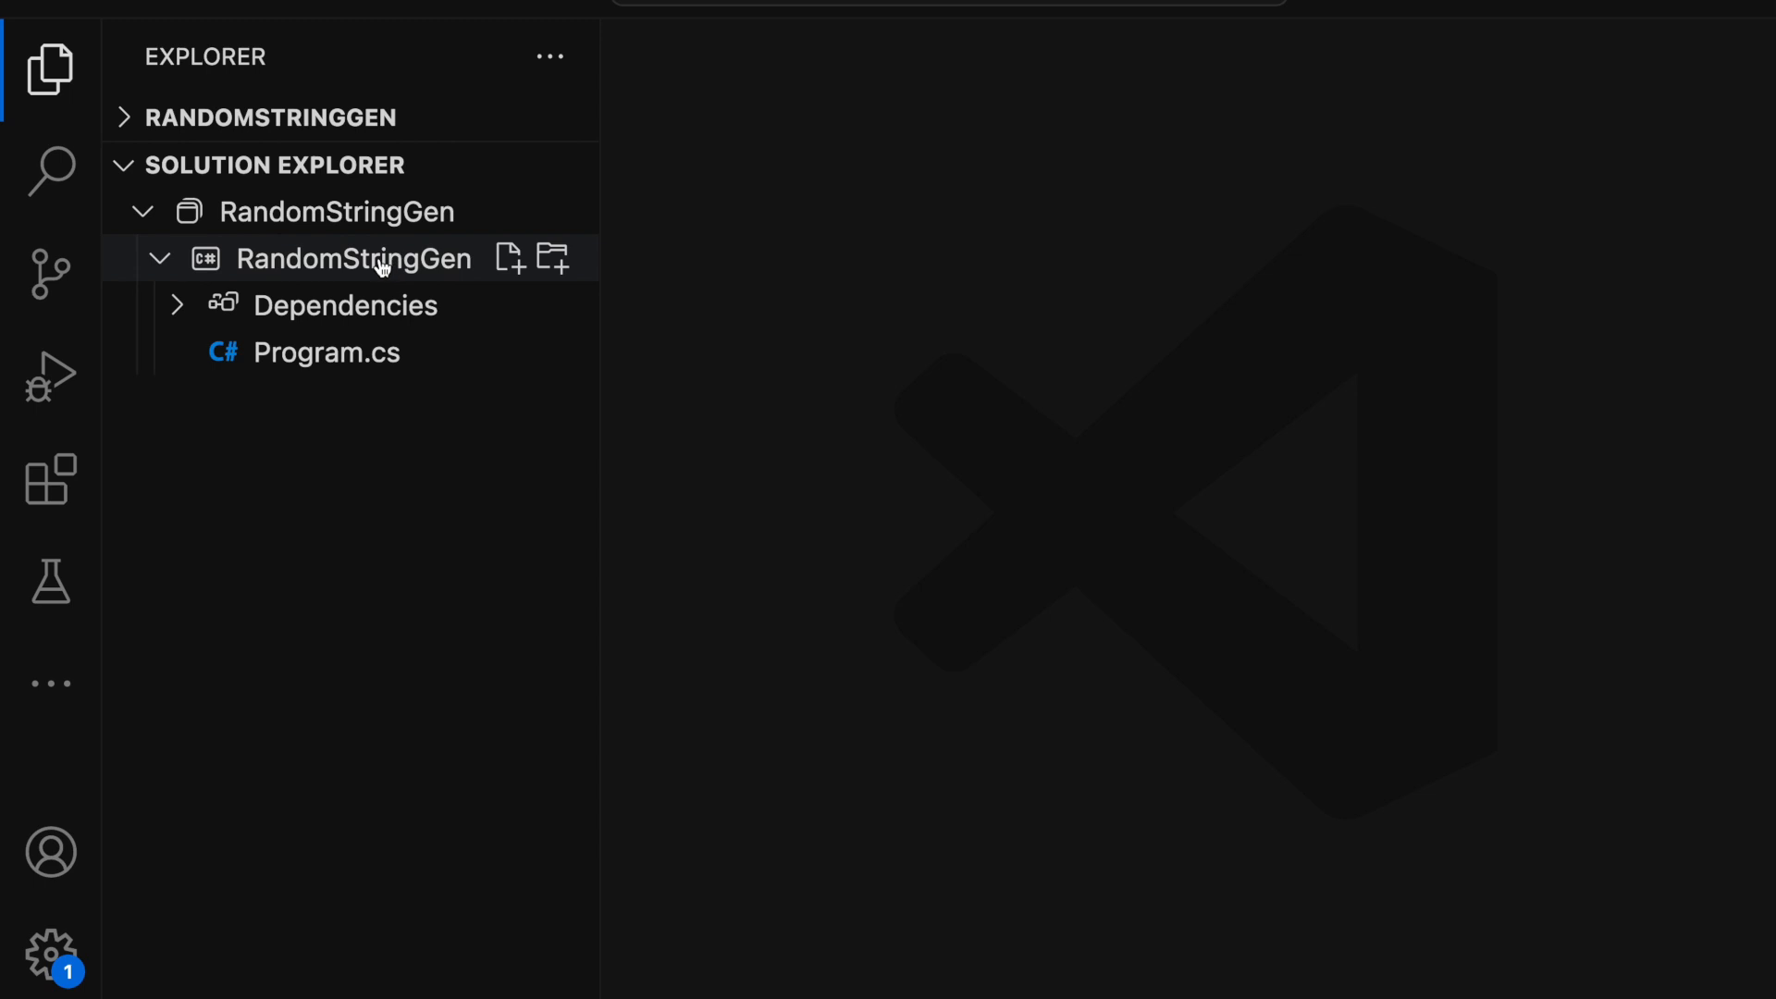
Review RandomStringGen.csproj's TargetFramework net8.0, then switch to the empty Program.cs
double_click(353, 259)
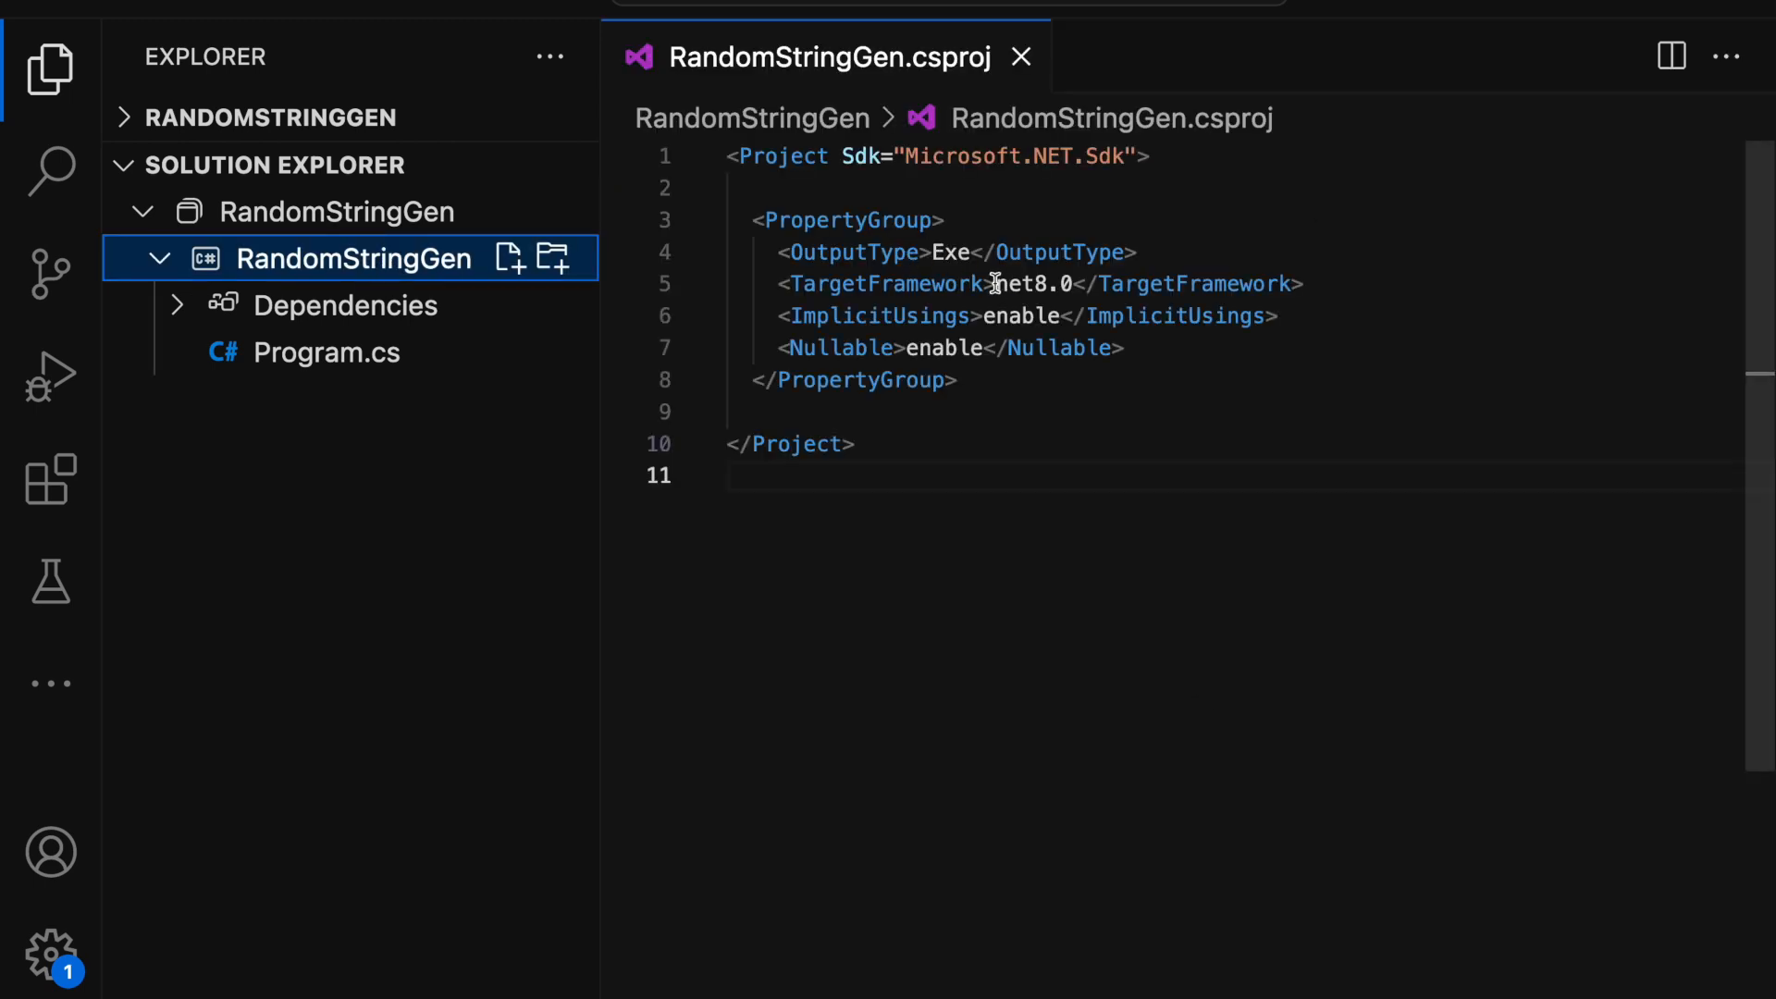
double_click(1031, 283)
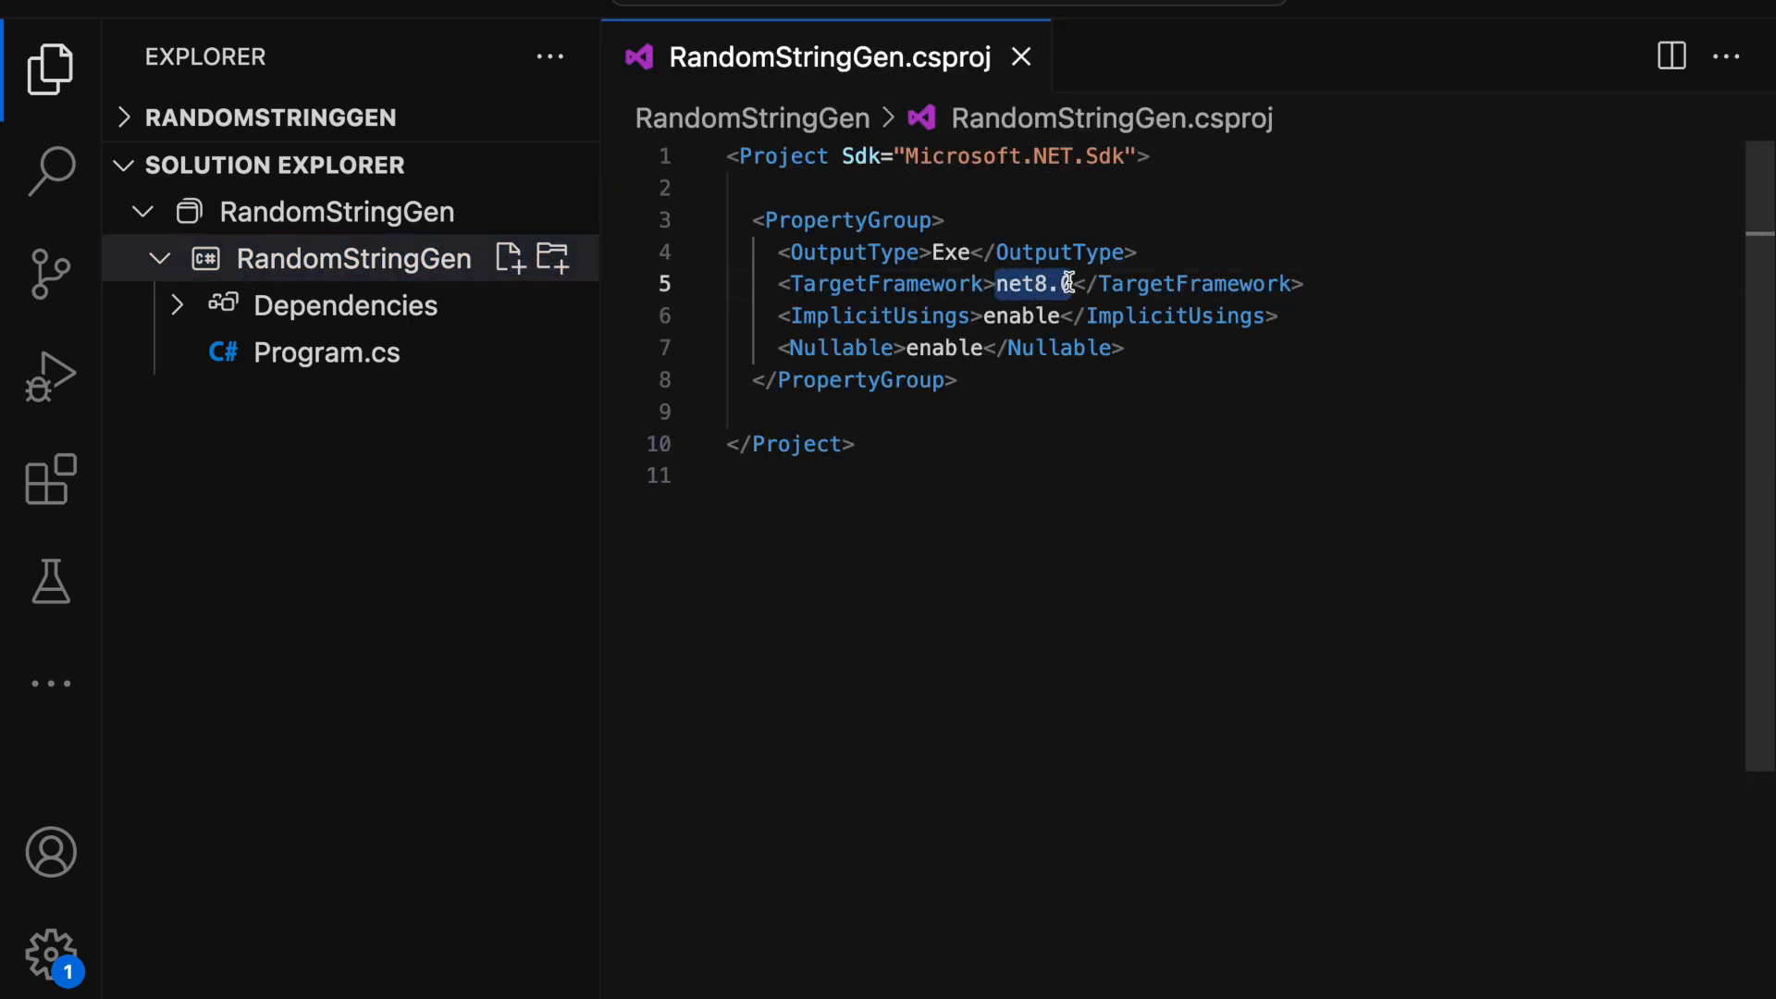
click(325, 352)
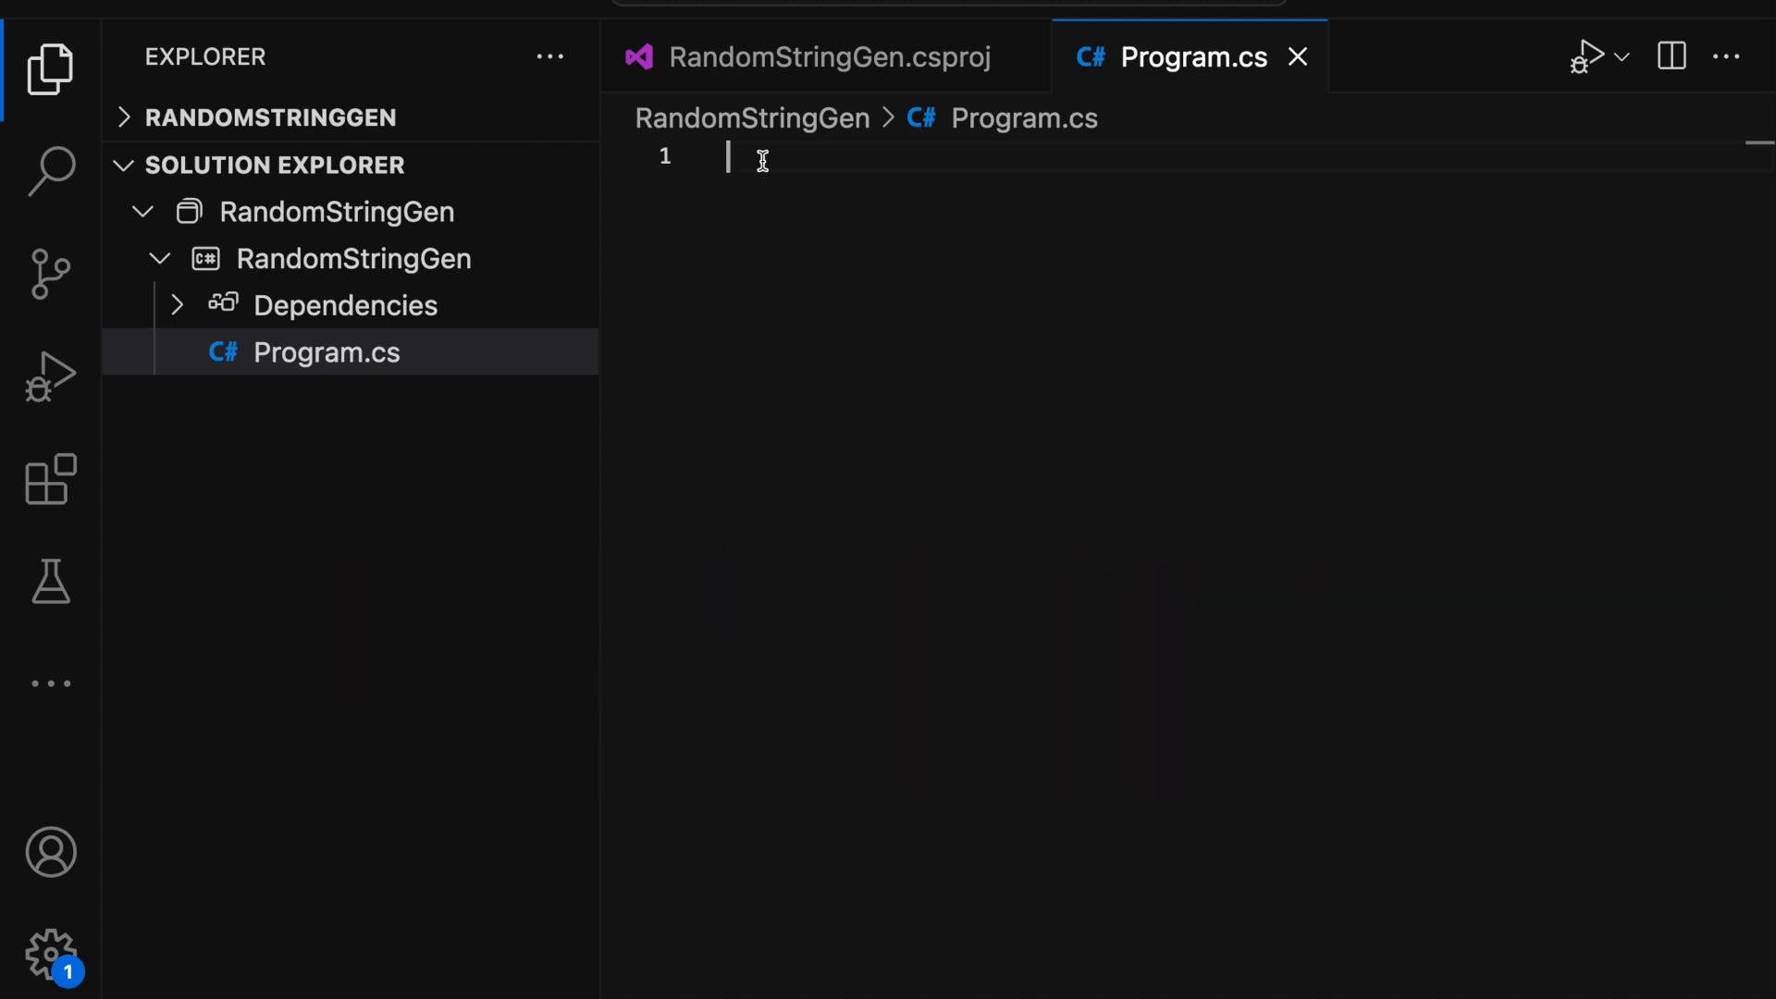
Generate RandomNumberGenerator.GetHexString(12) and write it with ForegroundColor DarkGreen
text(String hexString =)
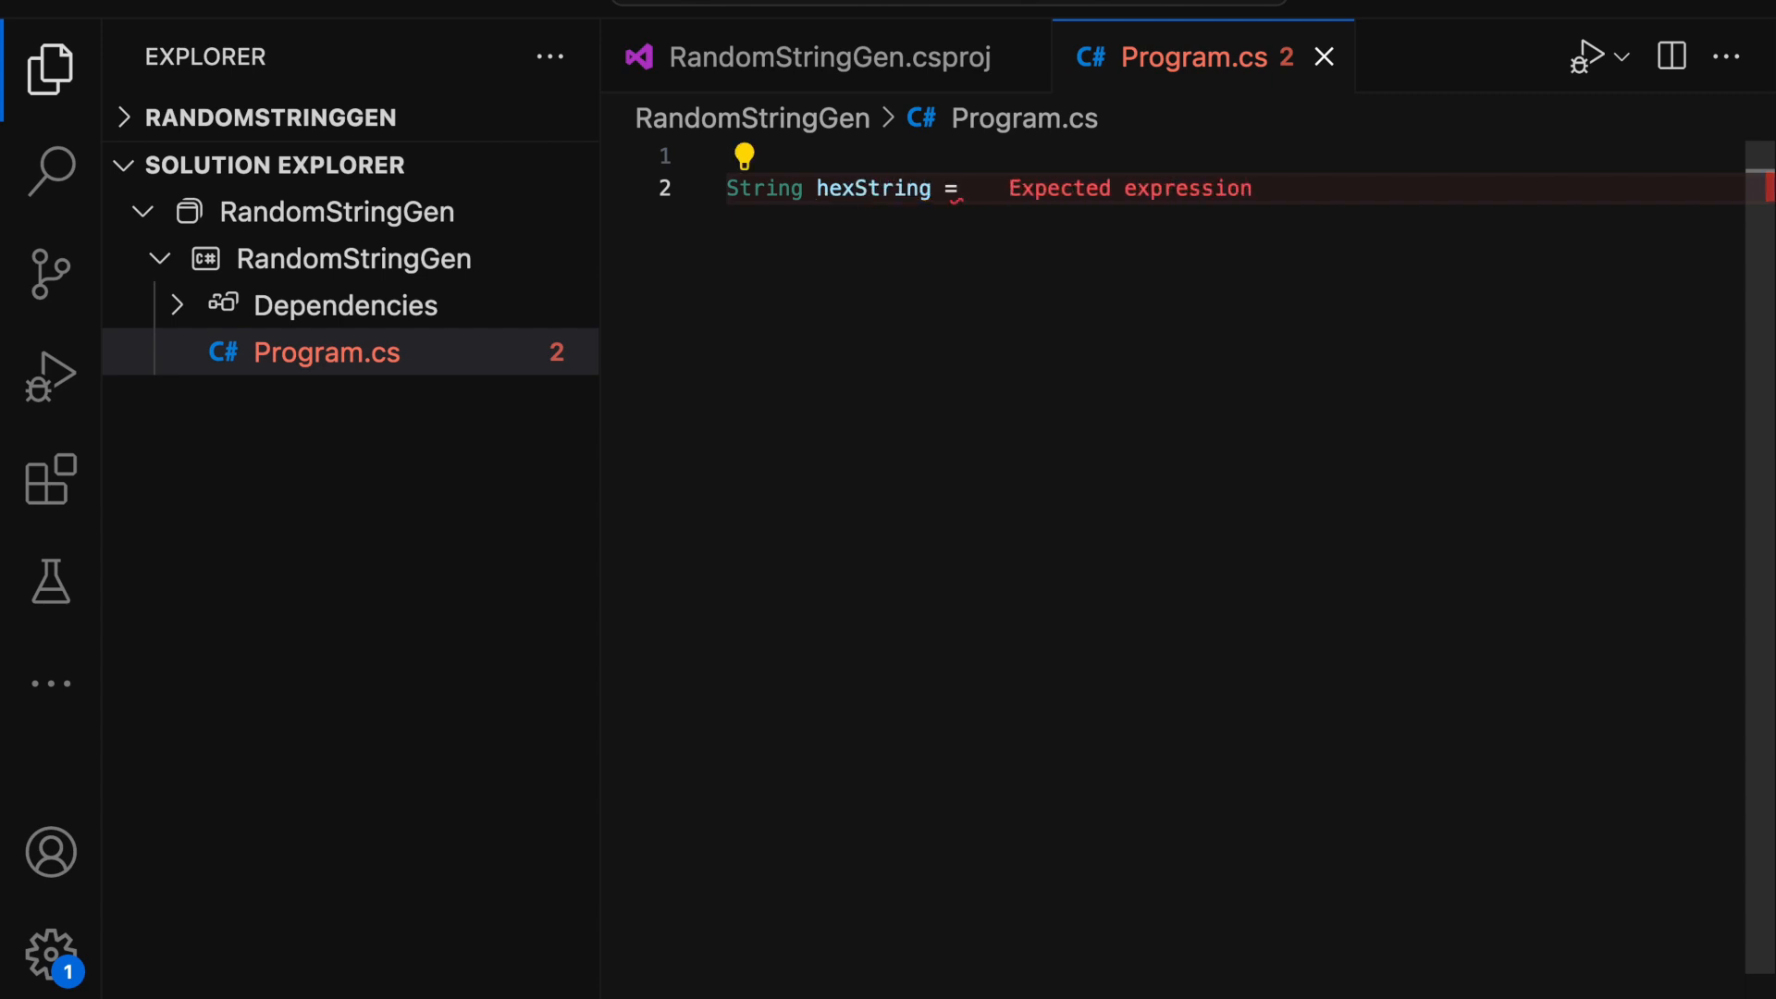
text(RandomNumberGenerator.GetHexString(12);)
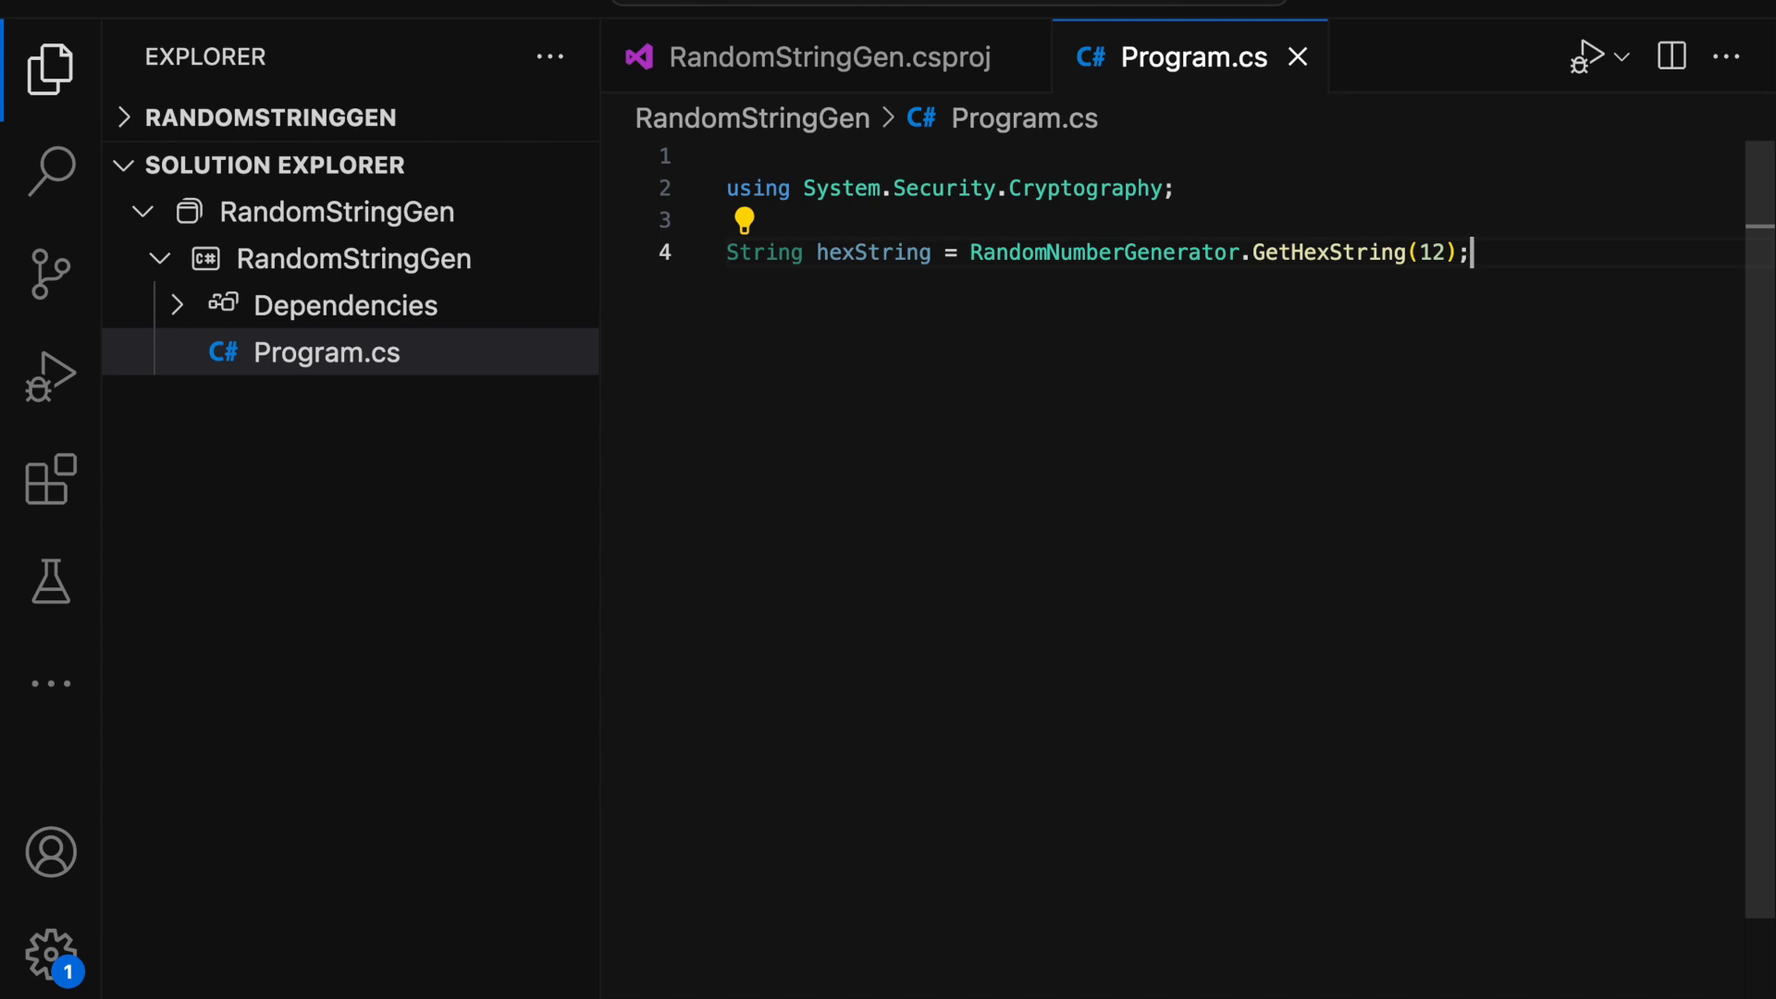
text(Console.ForegroundColor = ConsoleColor.DarkGreen;)
text(Console.WriteLine($"Random Hexstring : {hexString}");)
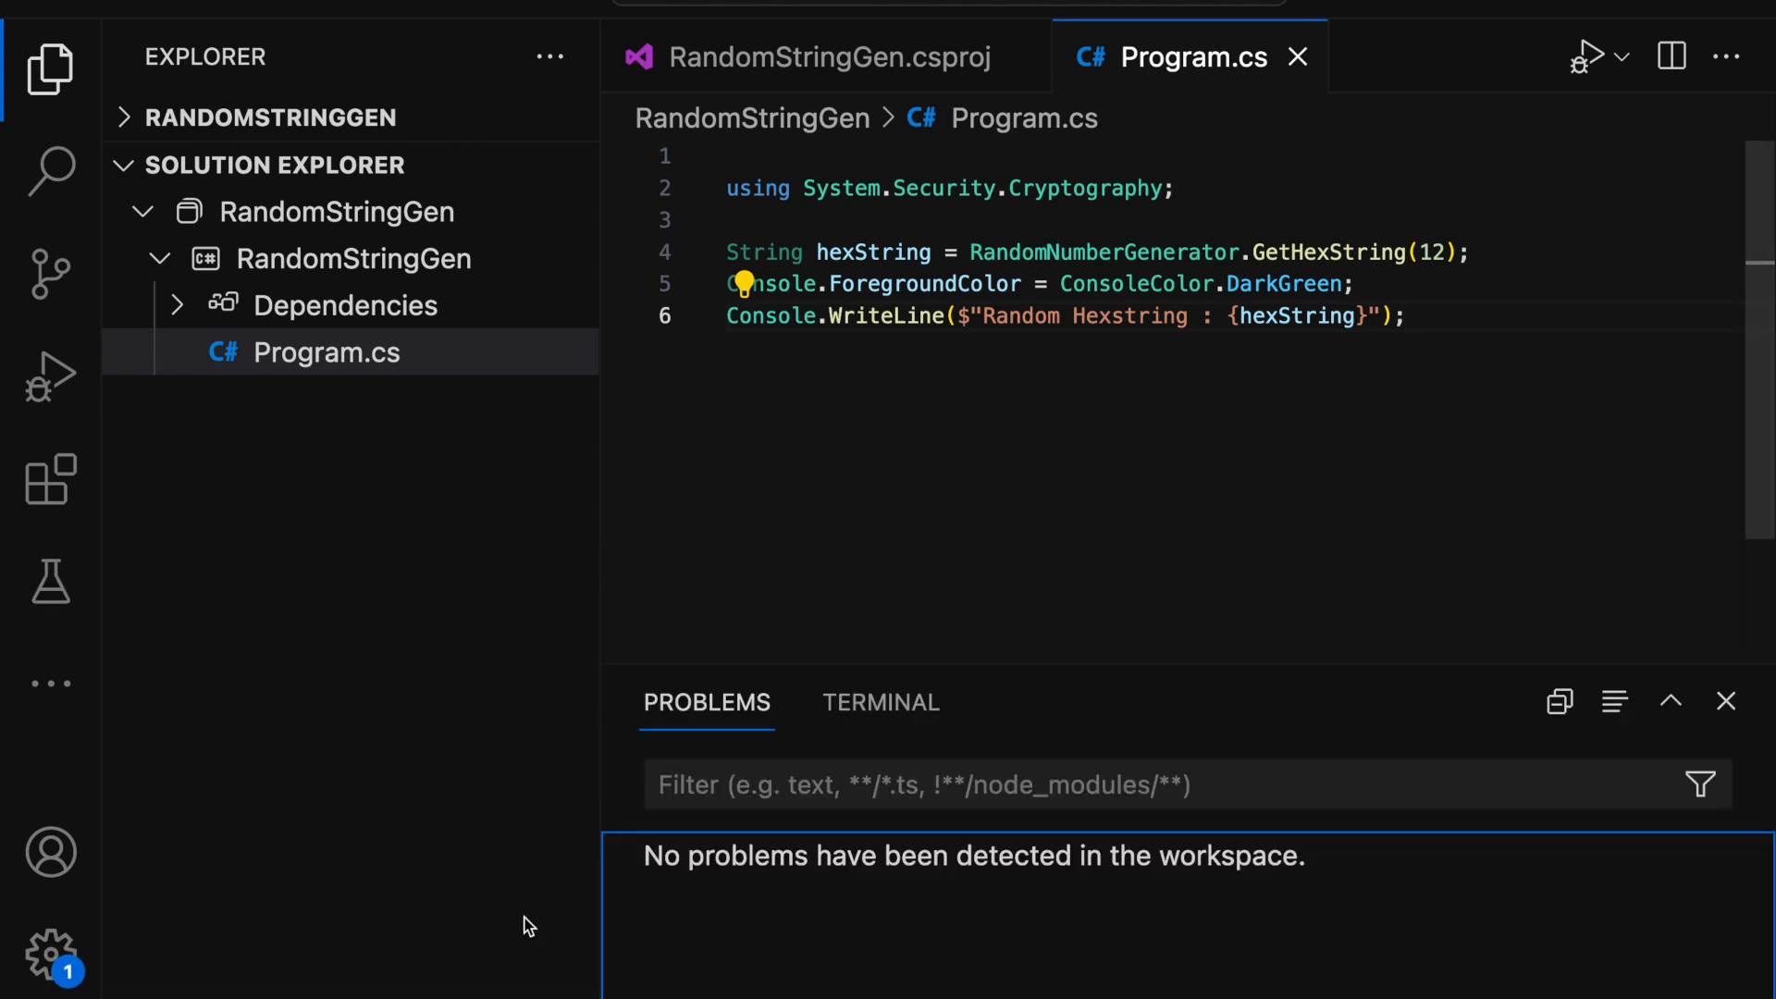
Run dotnet run in the terminal and inspect the printed green hex string
click(881, 703)
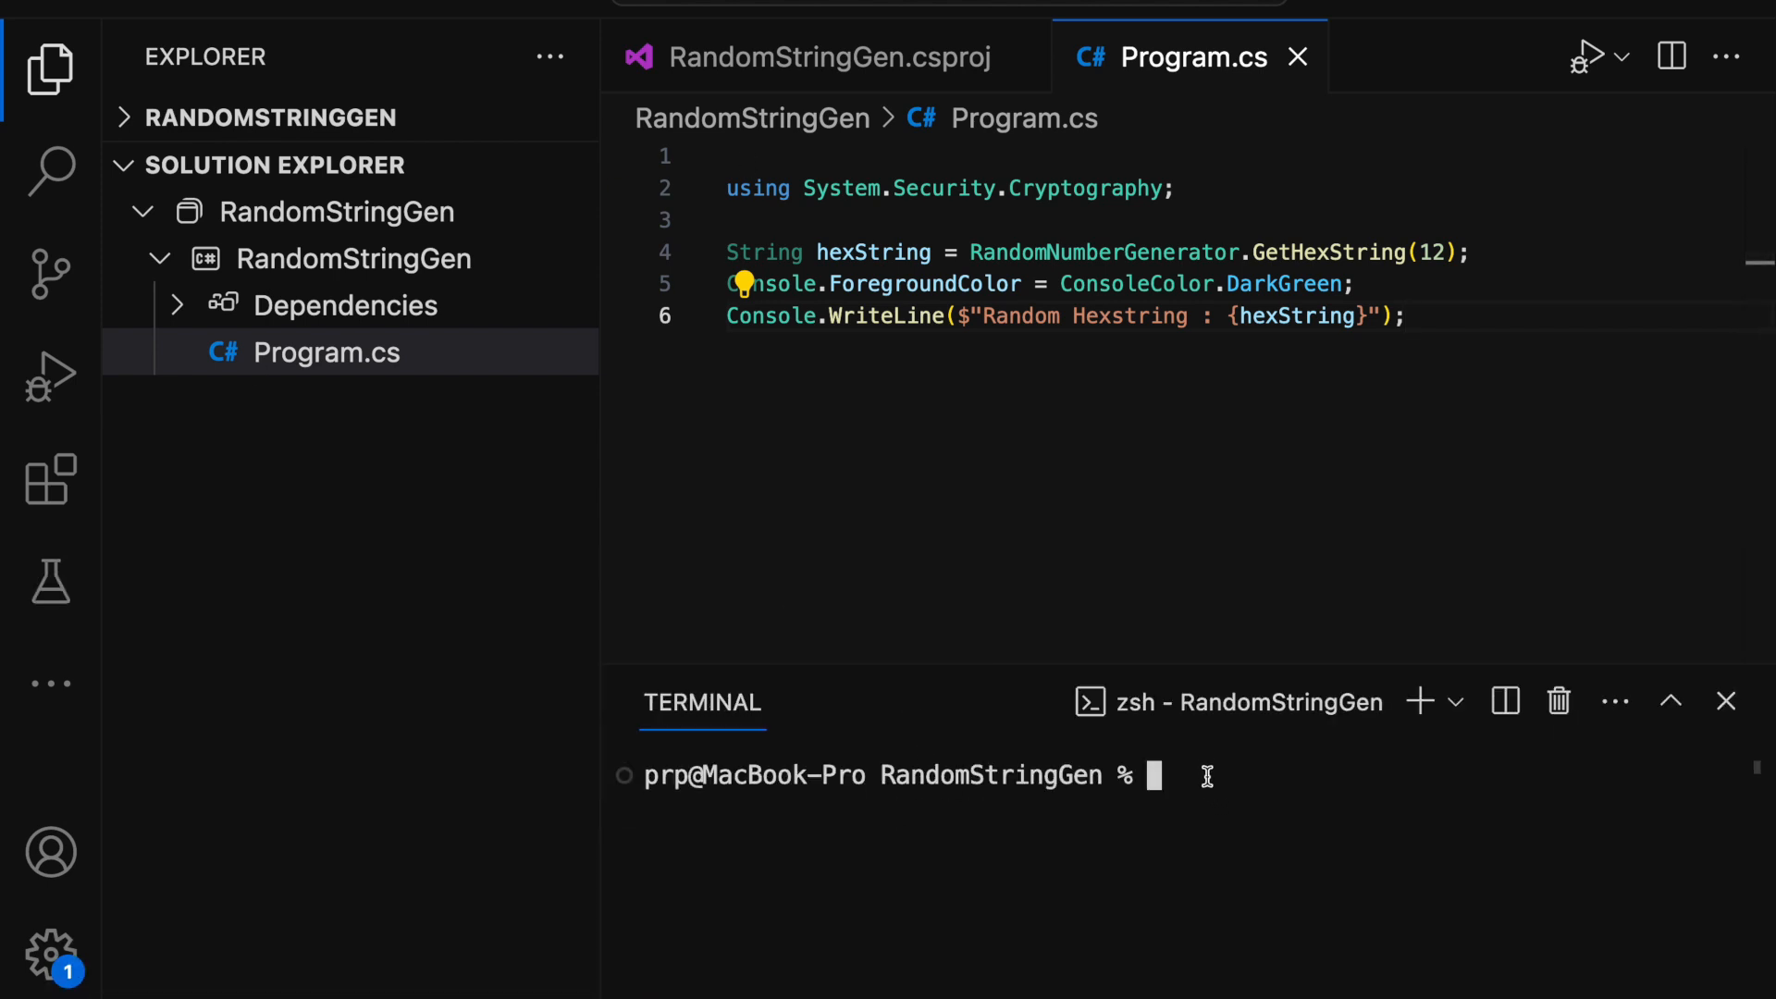
text(dotnet run)
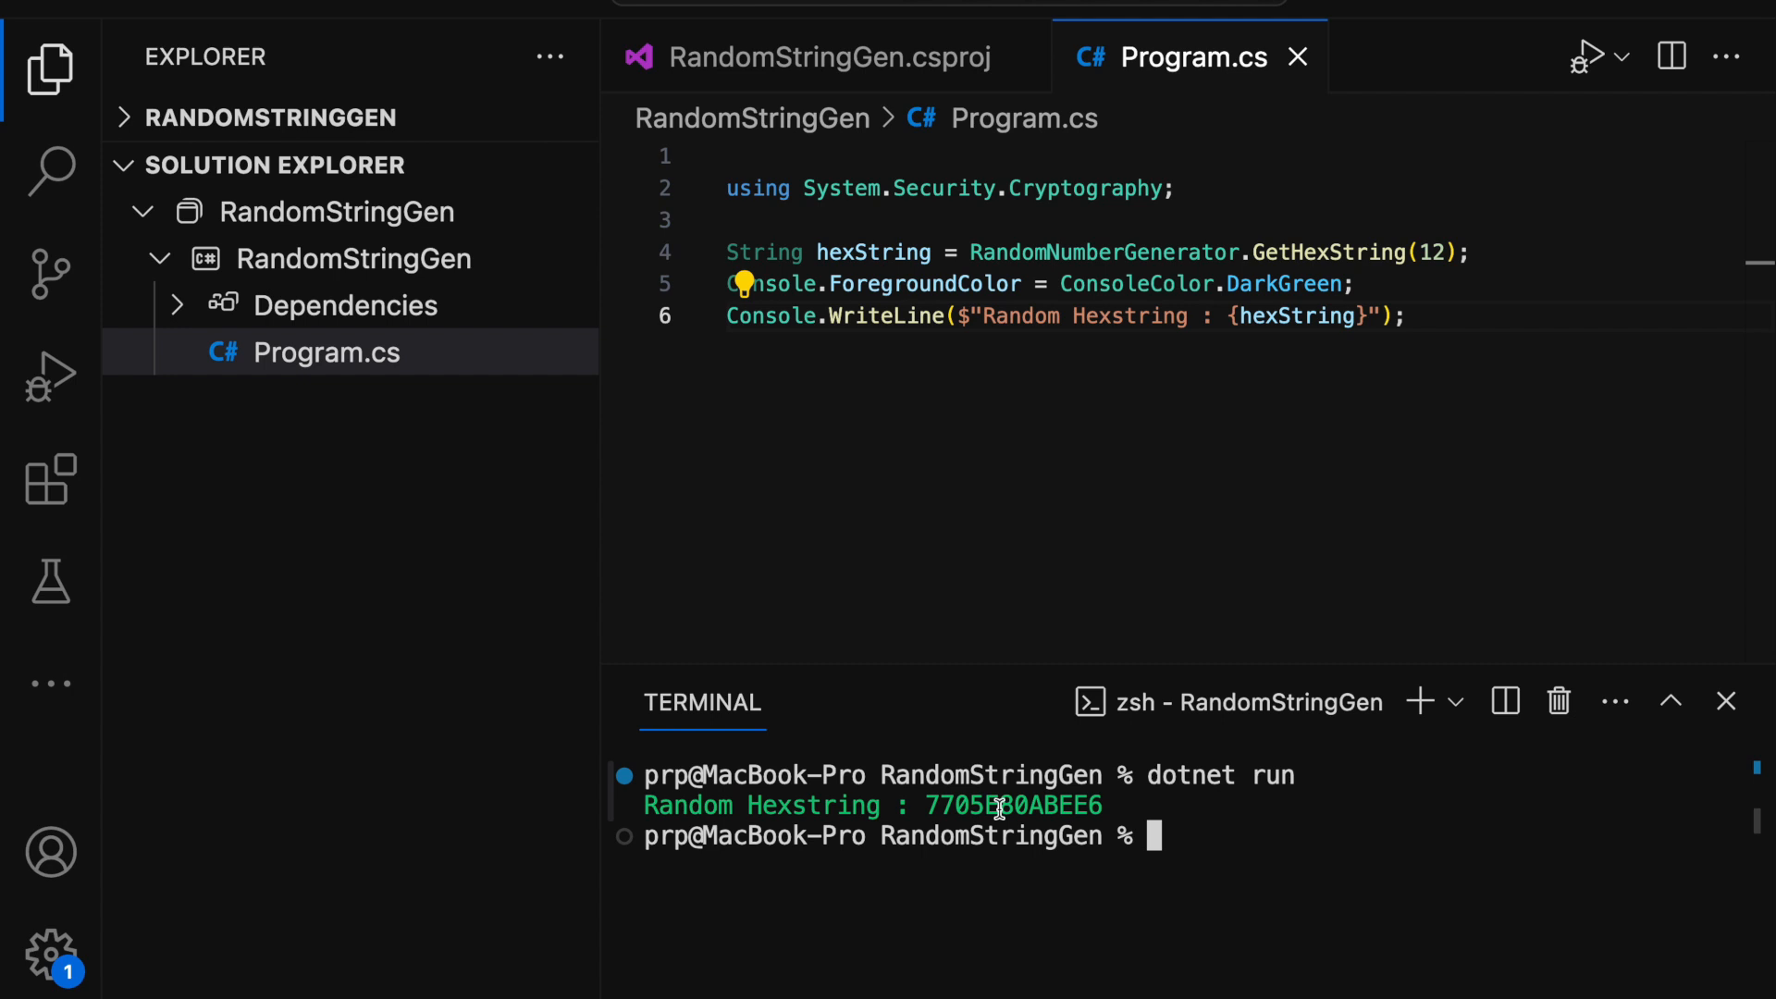
double_click(1012, 804)
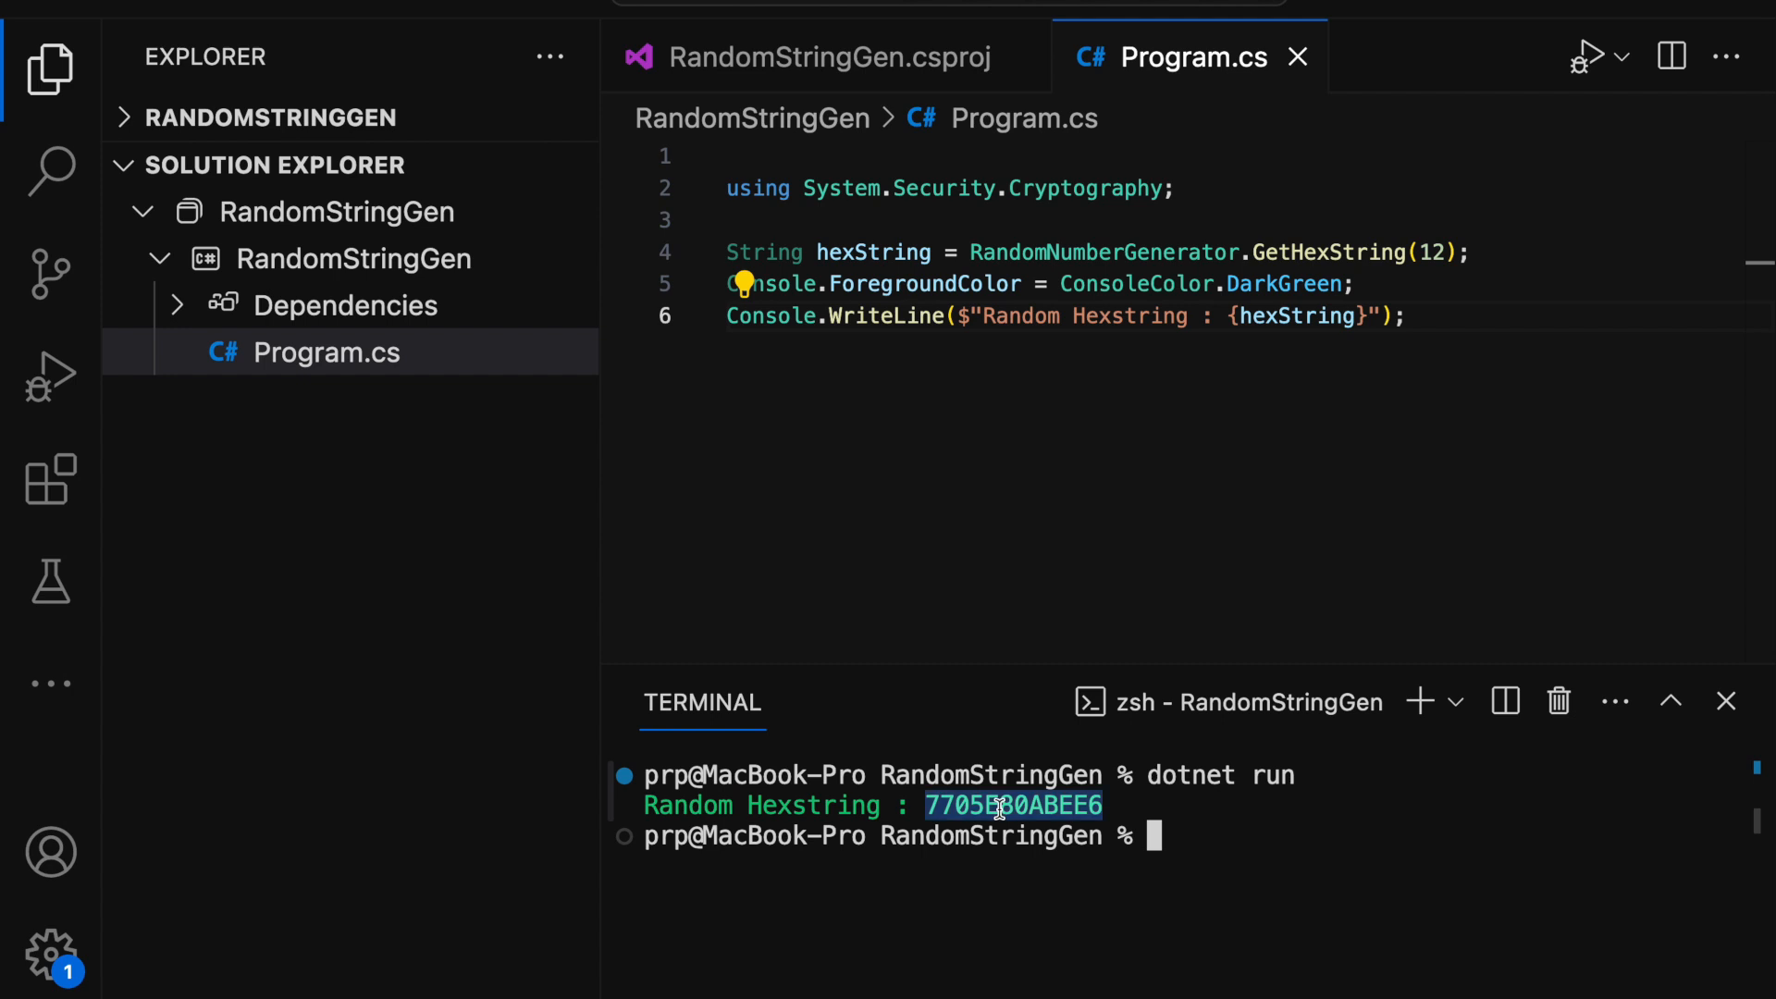
Run dotnet run again and inspect the second, different hex string
text(dotnet run)
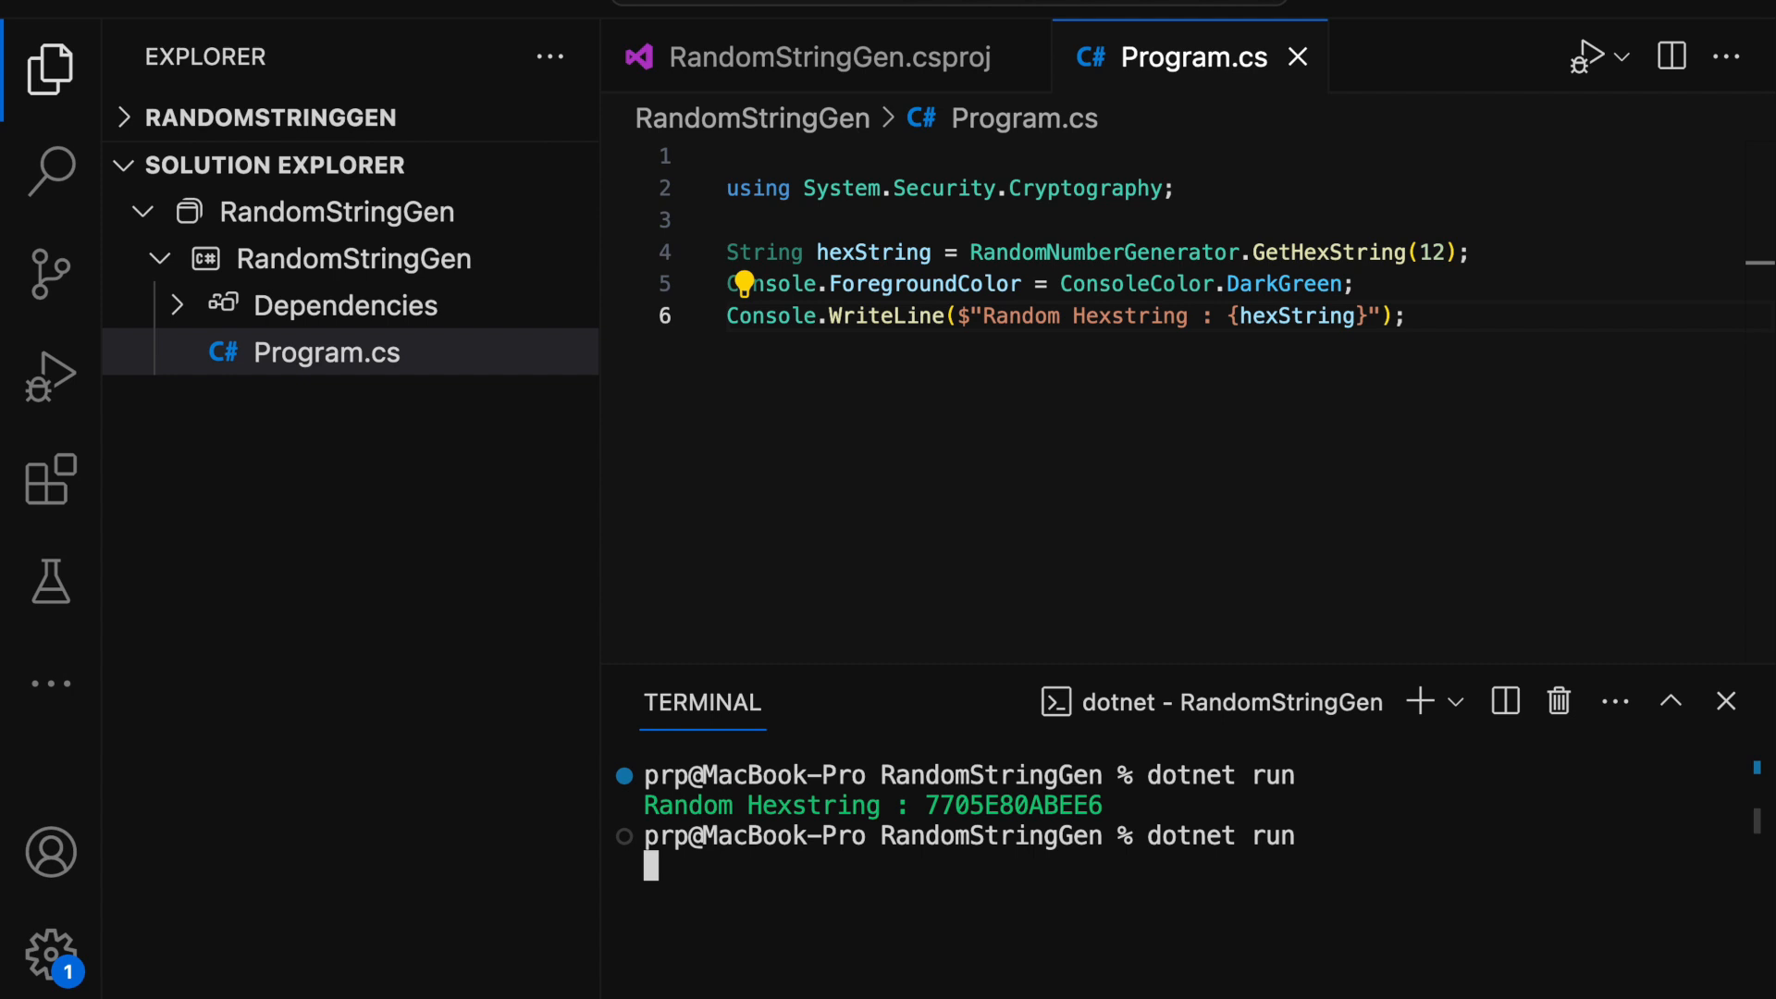
key(enter)
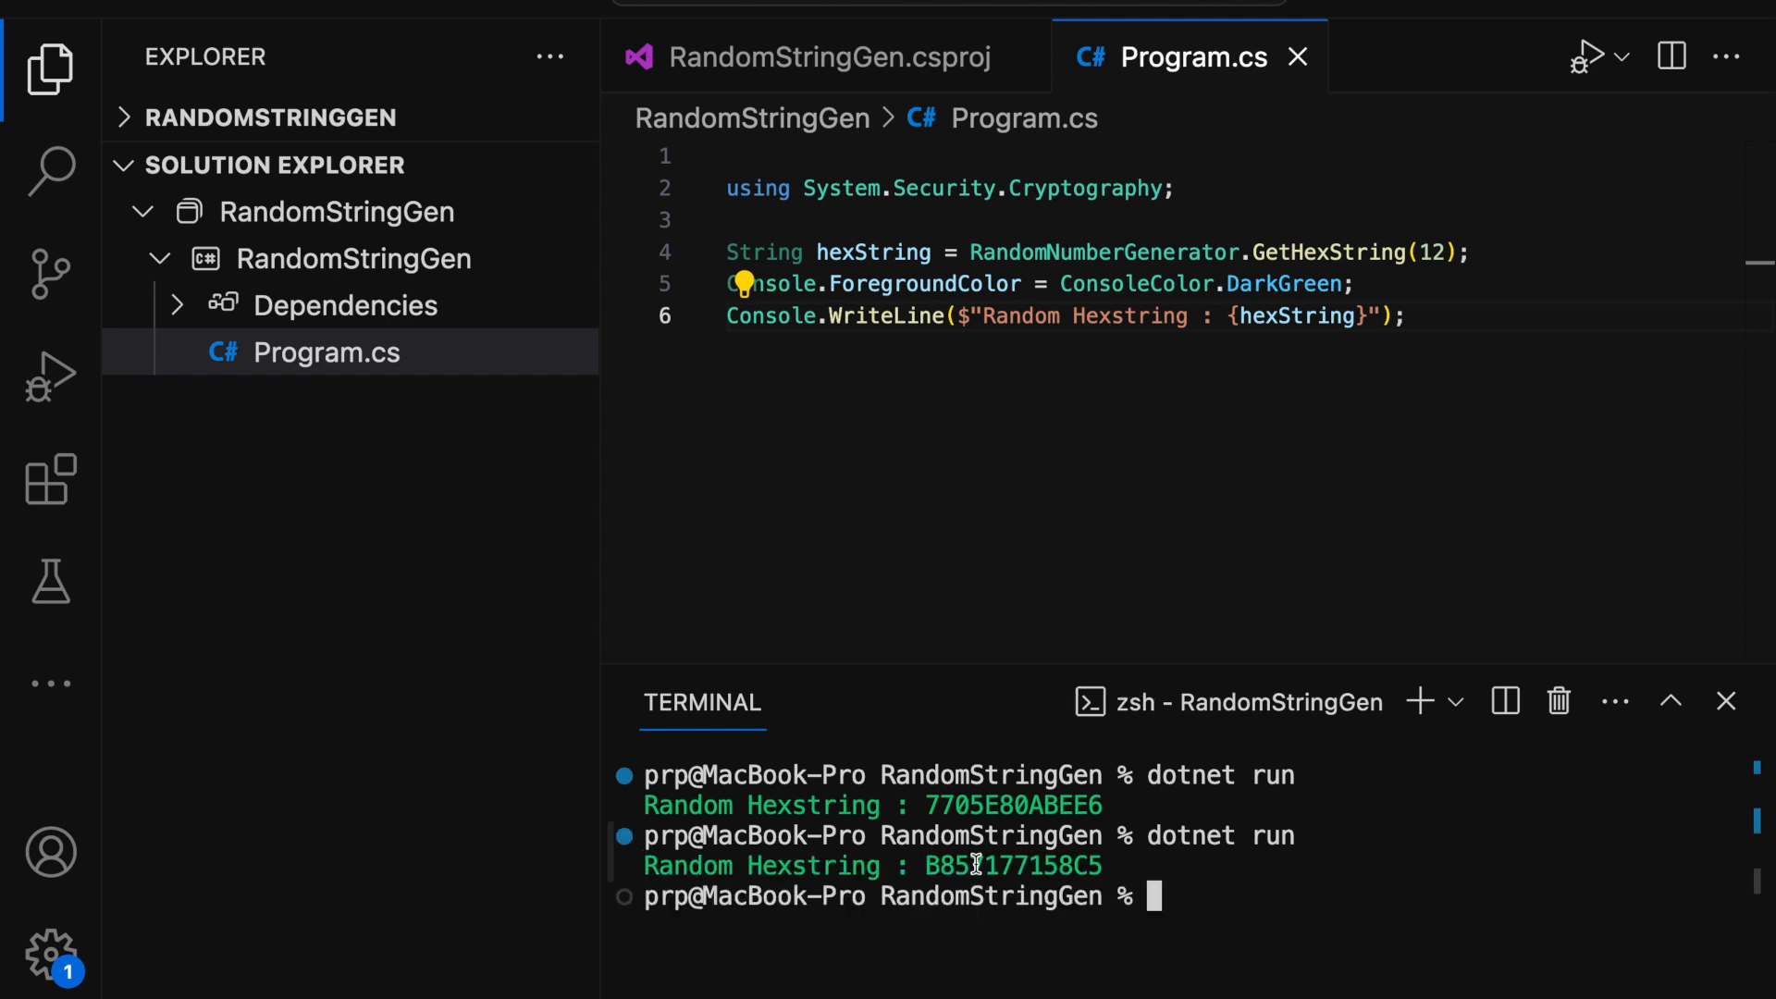
double_click(1012, 866)
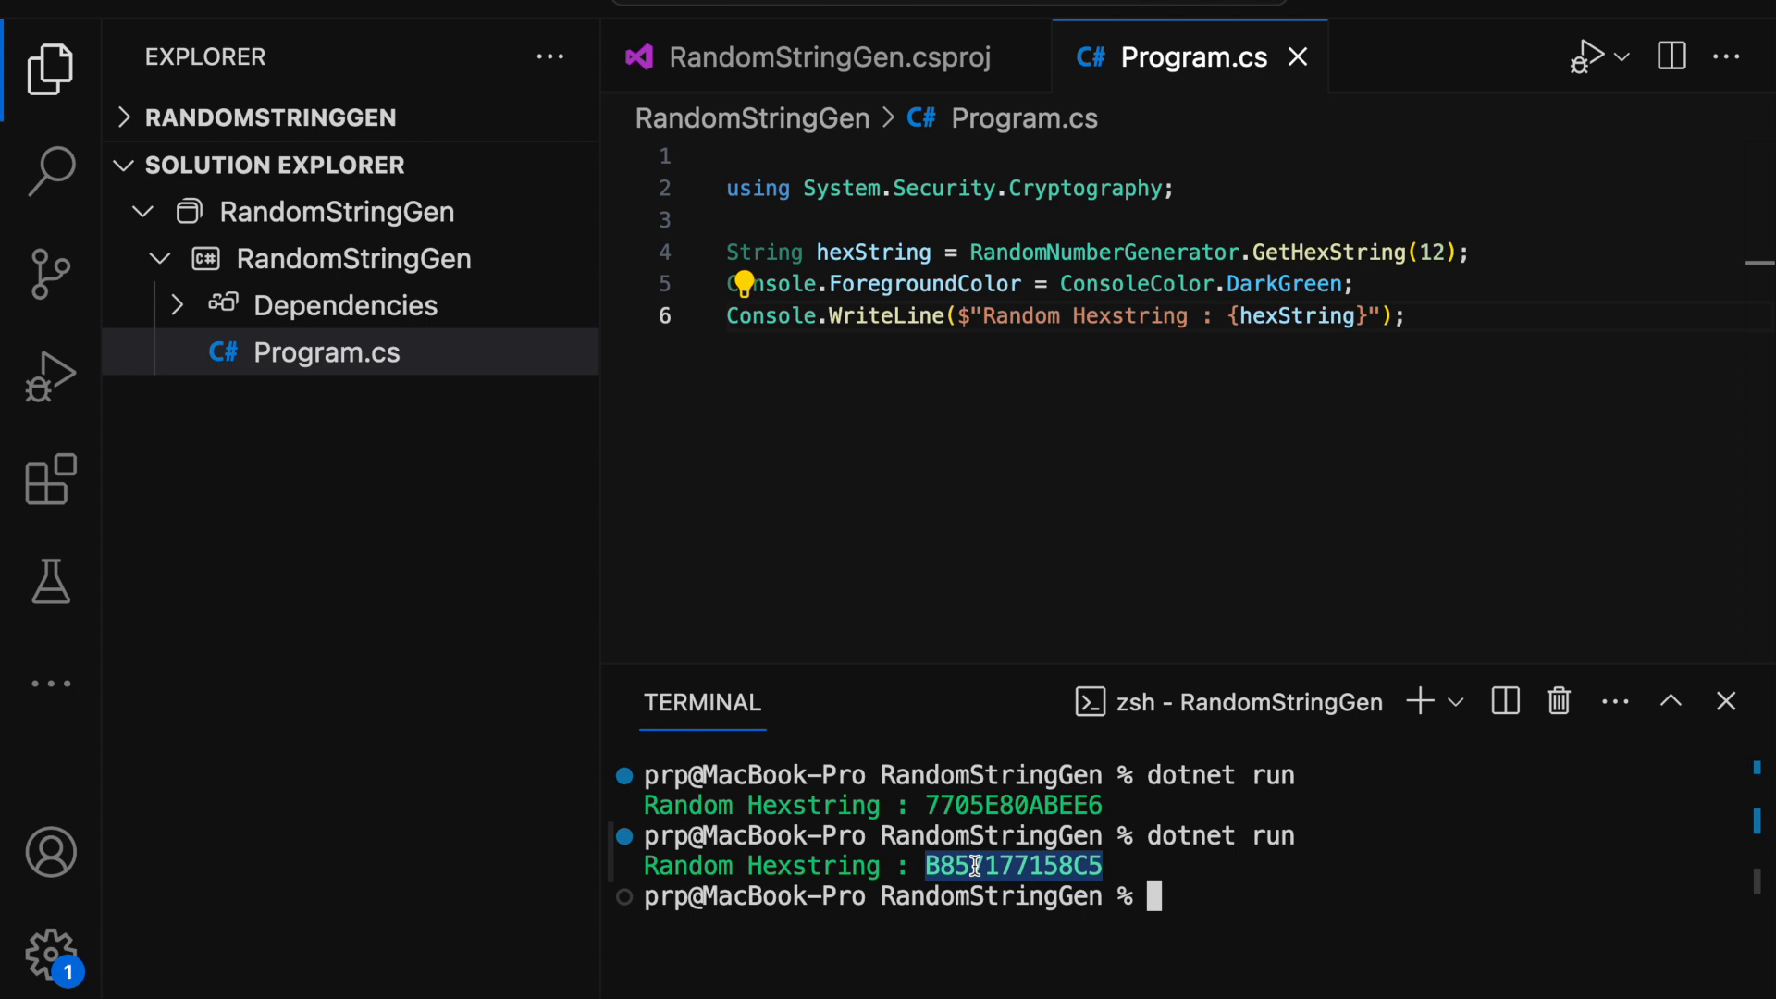
mouse_move(1445, 252)
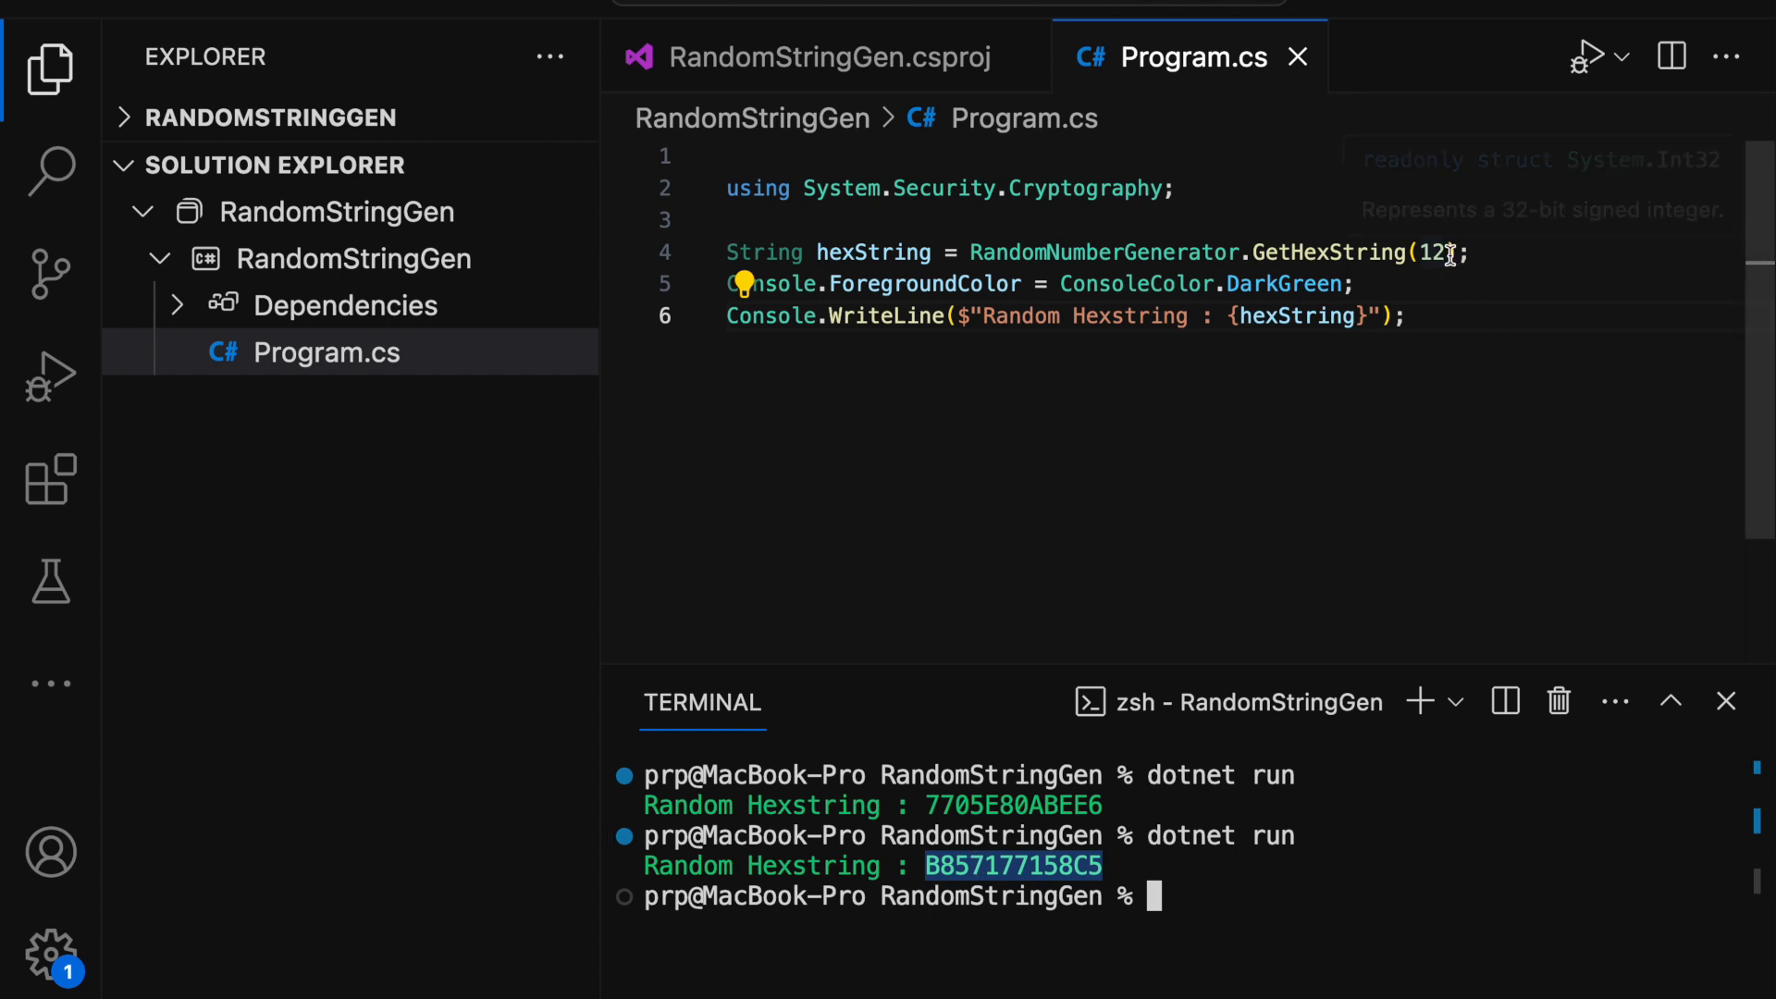
Pass lowercase:true to the GetHexString(12) call
text(,)
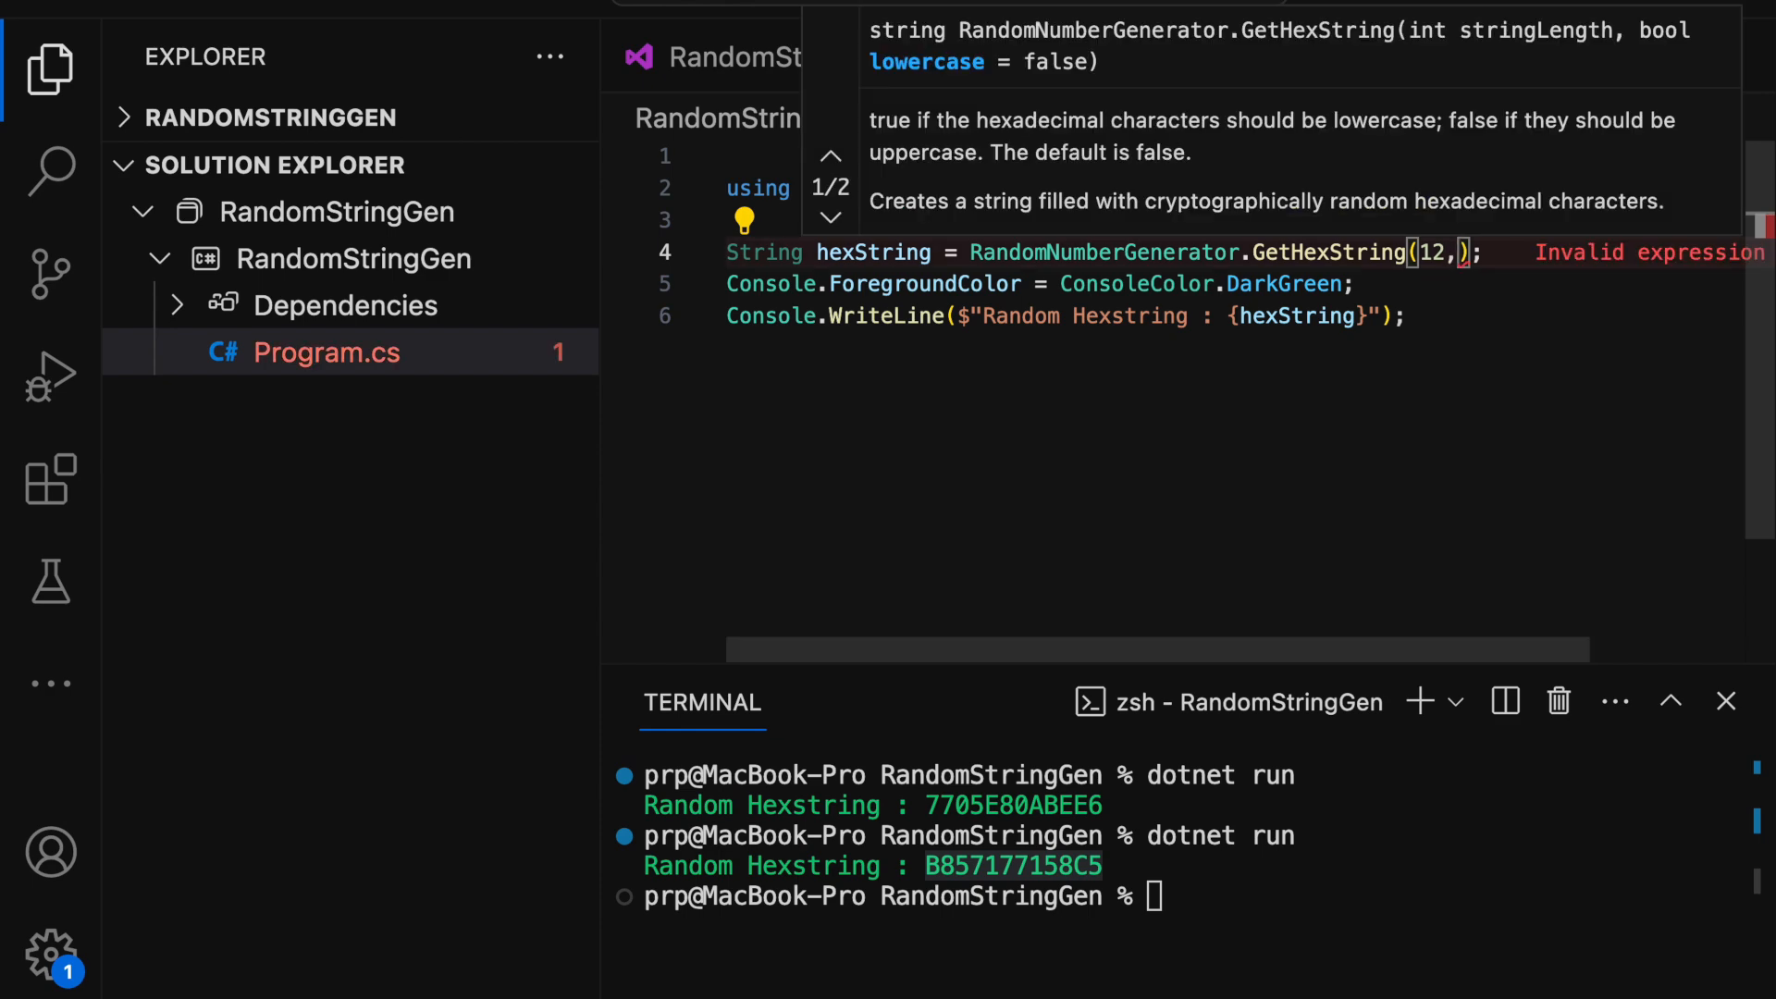
text(lowercase:true)
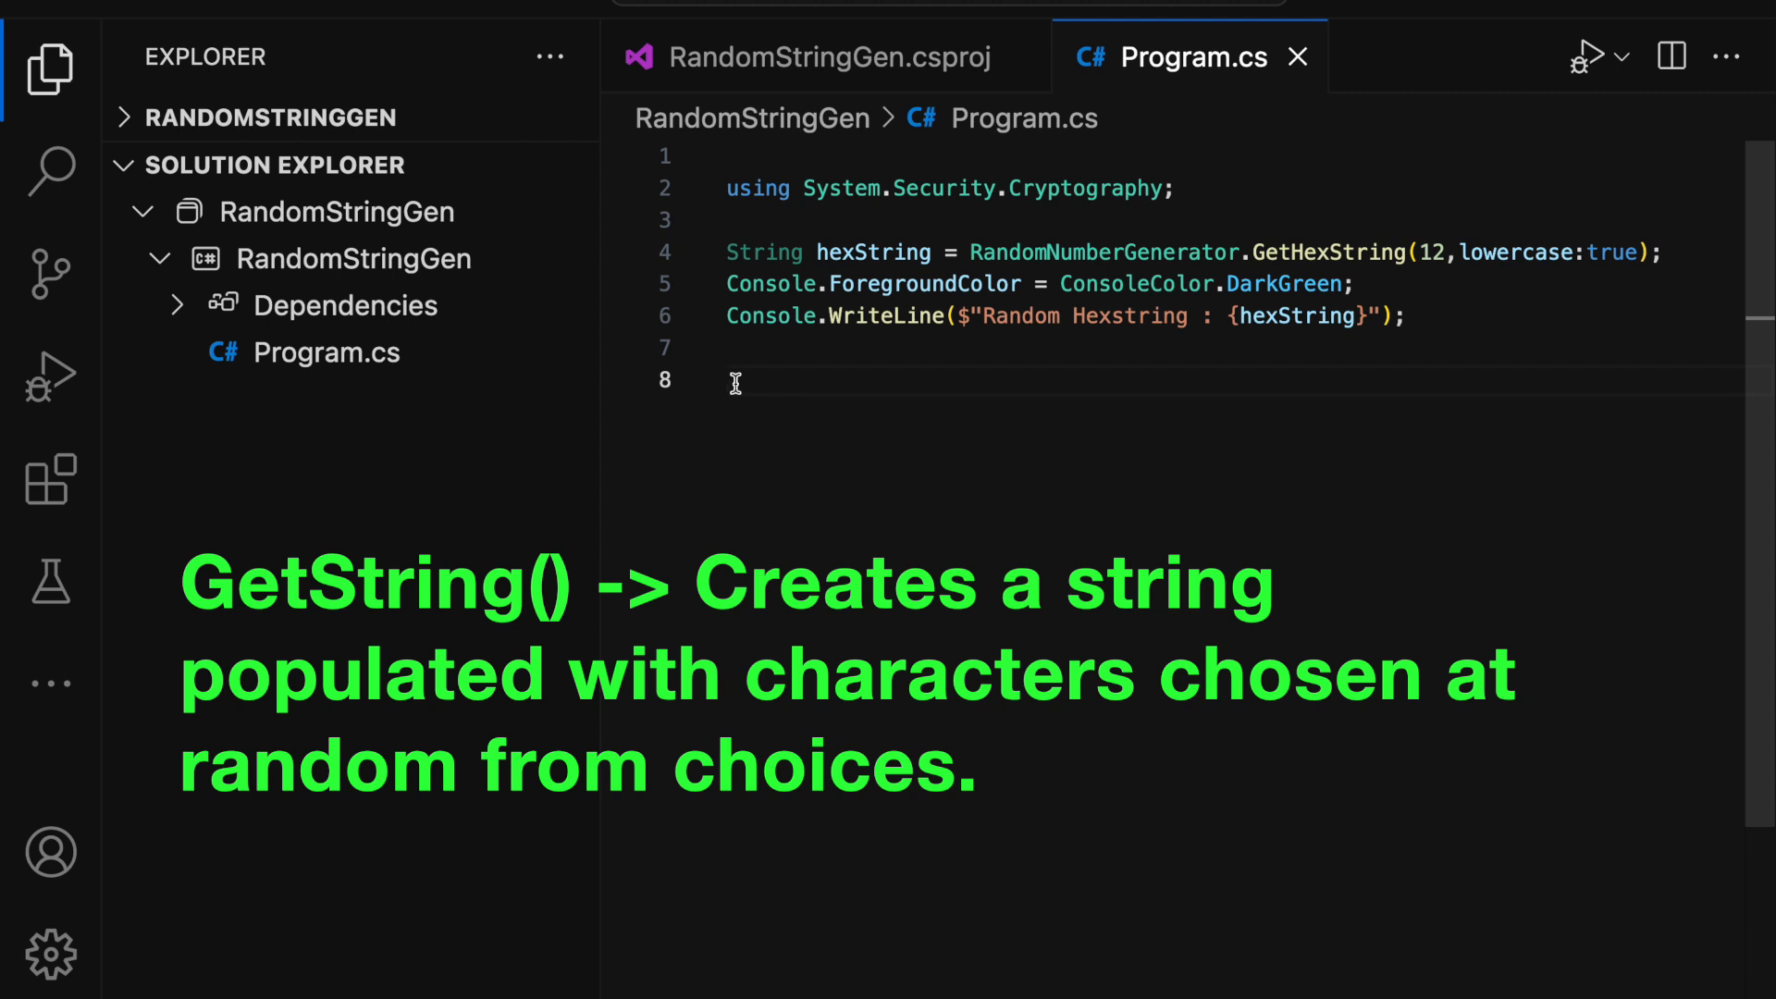
Declare inputString = "4685f65e43d845149dc563ffe65bf8ac_@#" as the allowed characters
text(string inputString = "4685f65e43d845149dc563ffe65bf8ac_@#";)
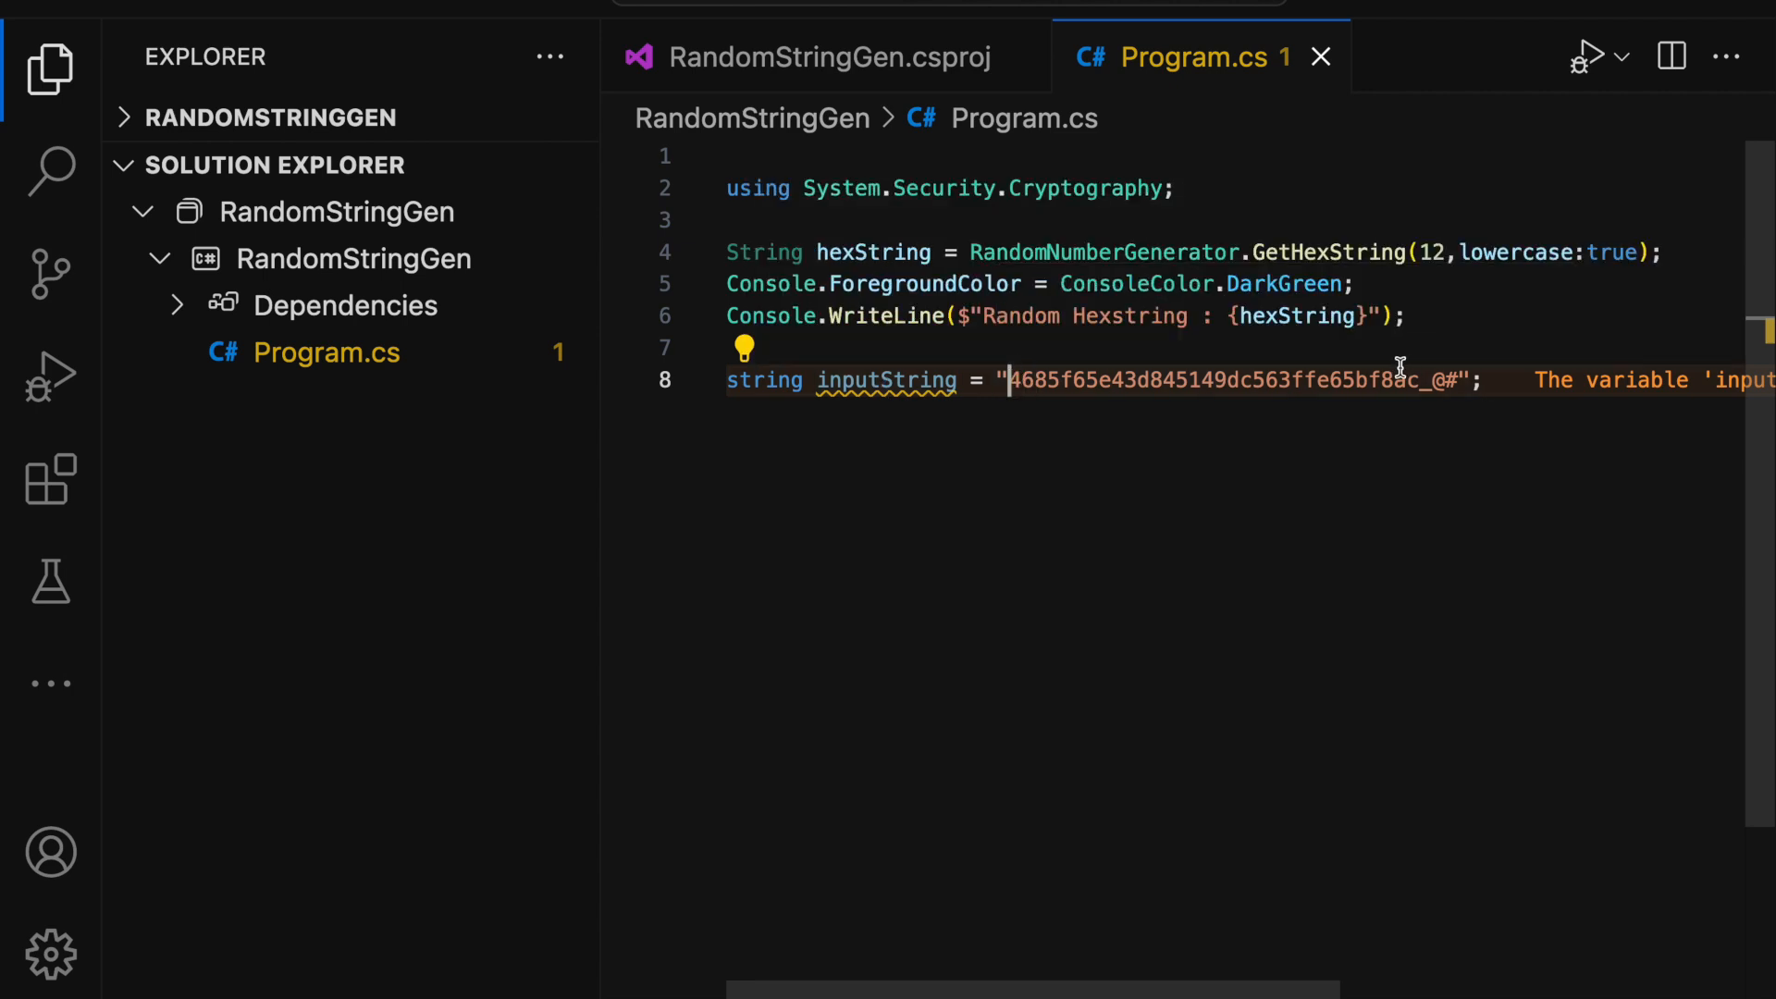
key(Enter)
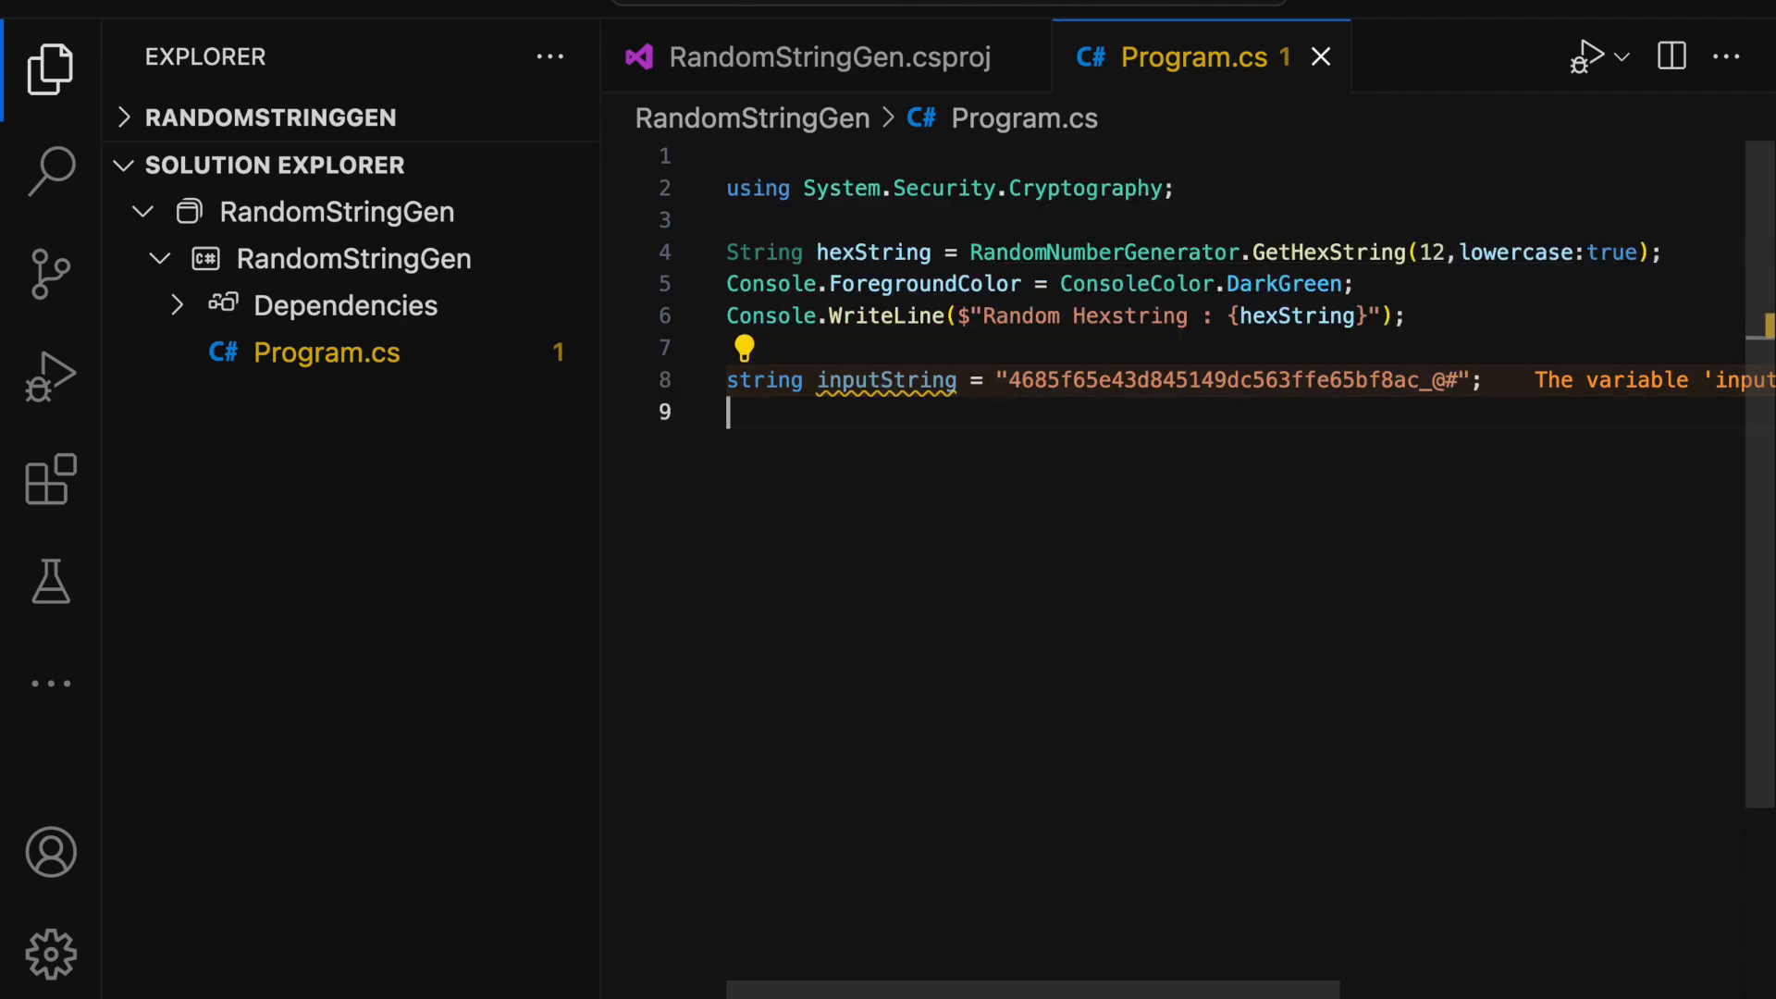
Declare randomString = RandomNumberGenerator.GetString(inputString, 15)
text(string)
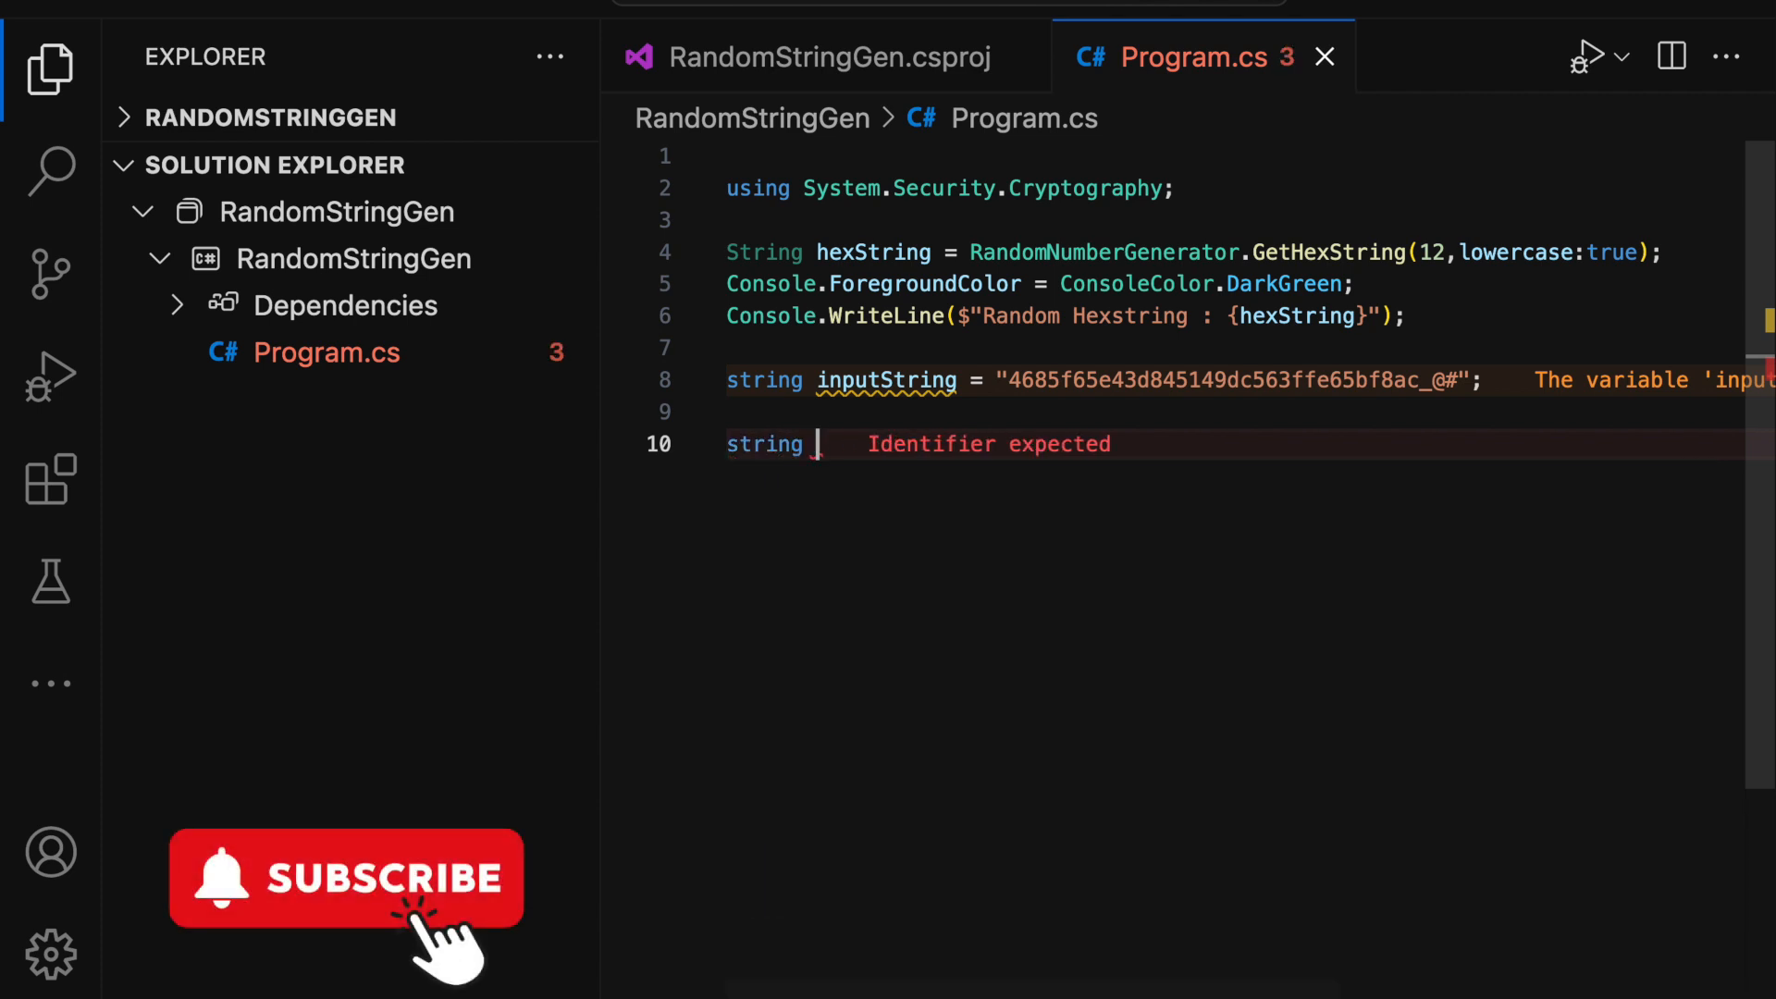
text(random)
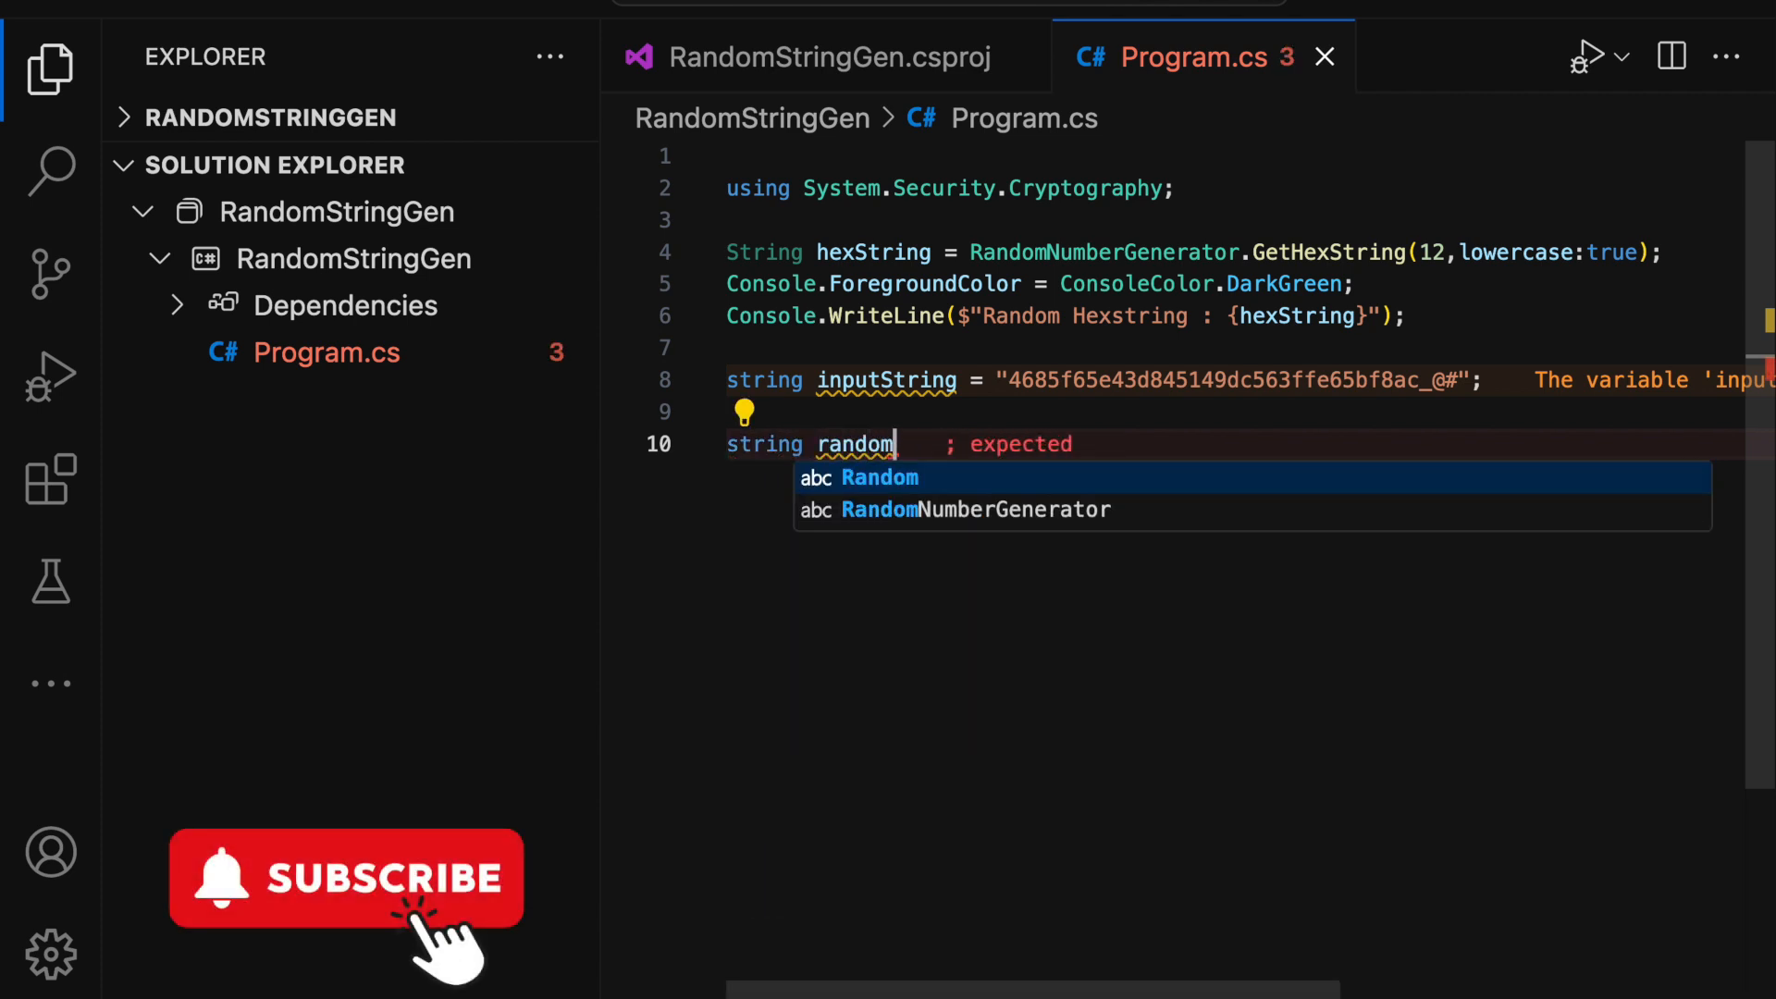
text(String =)
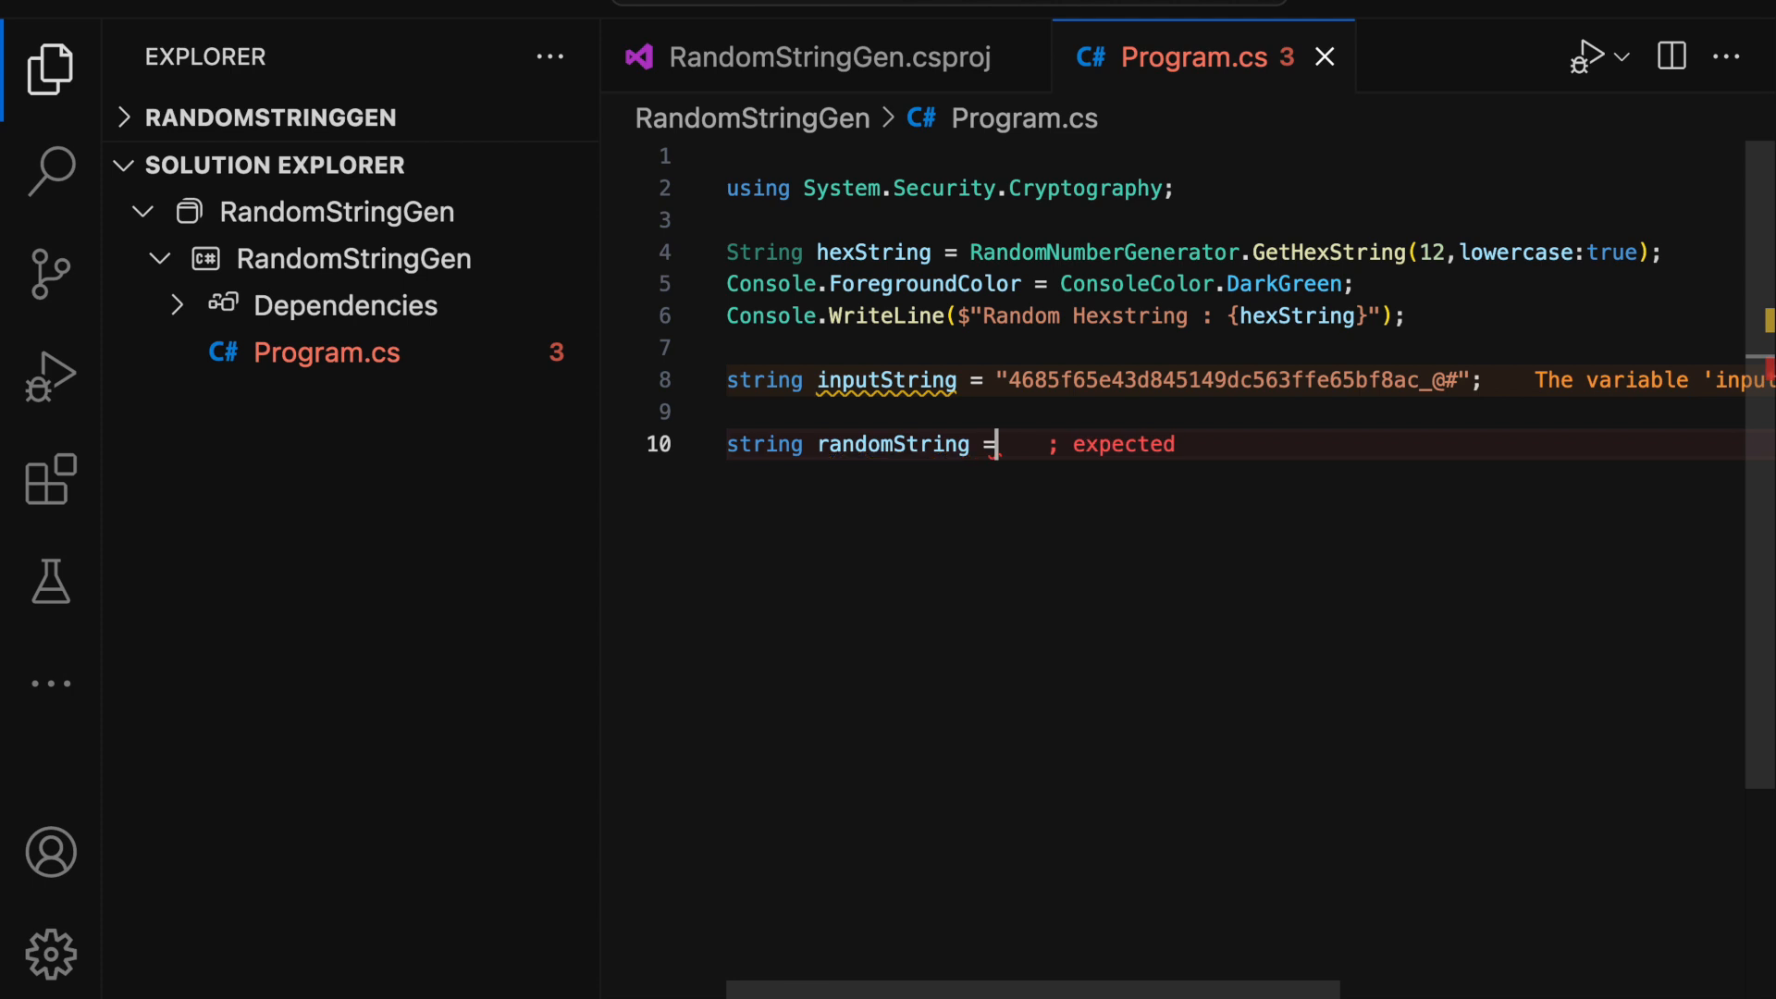
text(RandomNumberGenerator.GetString)
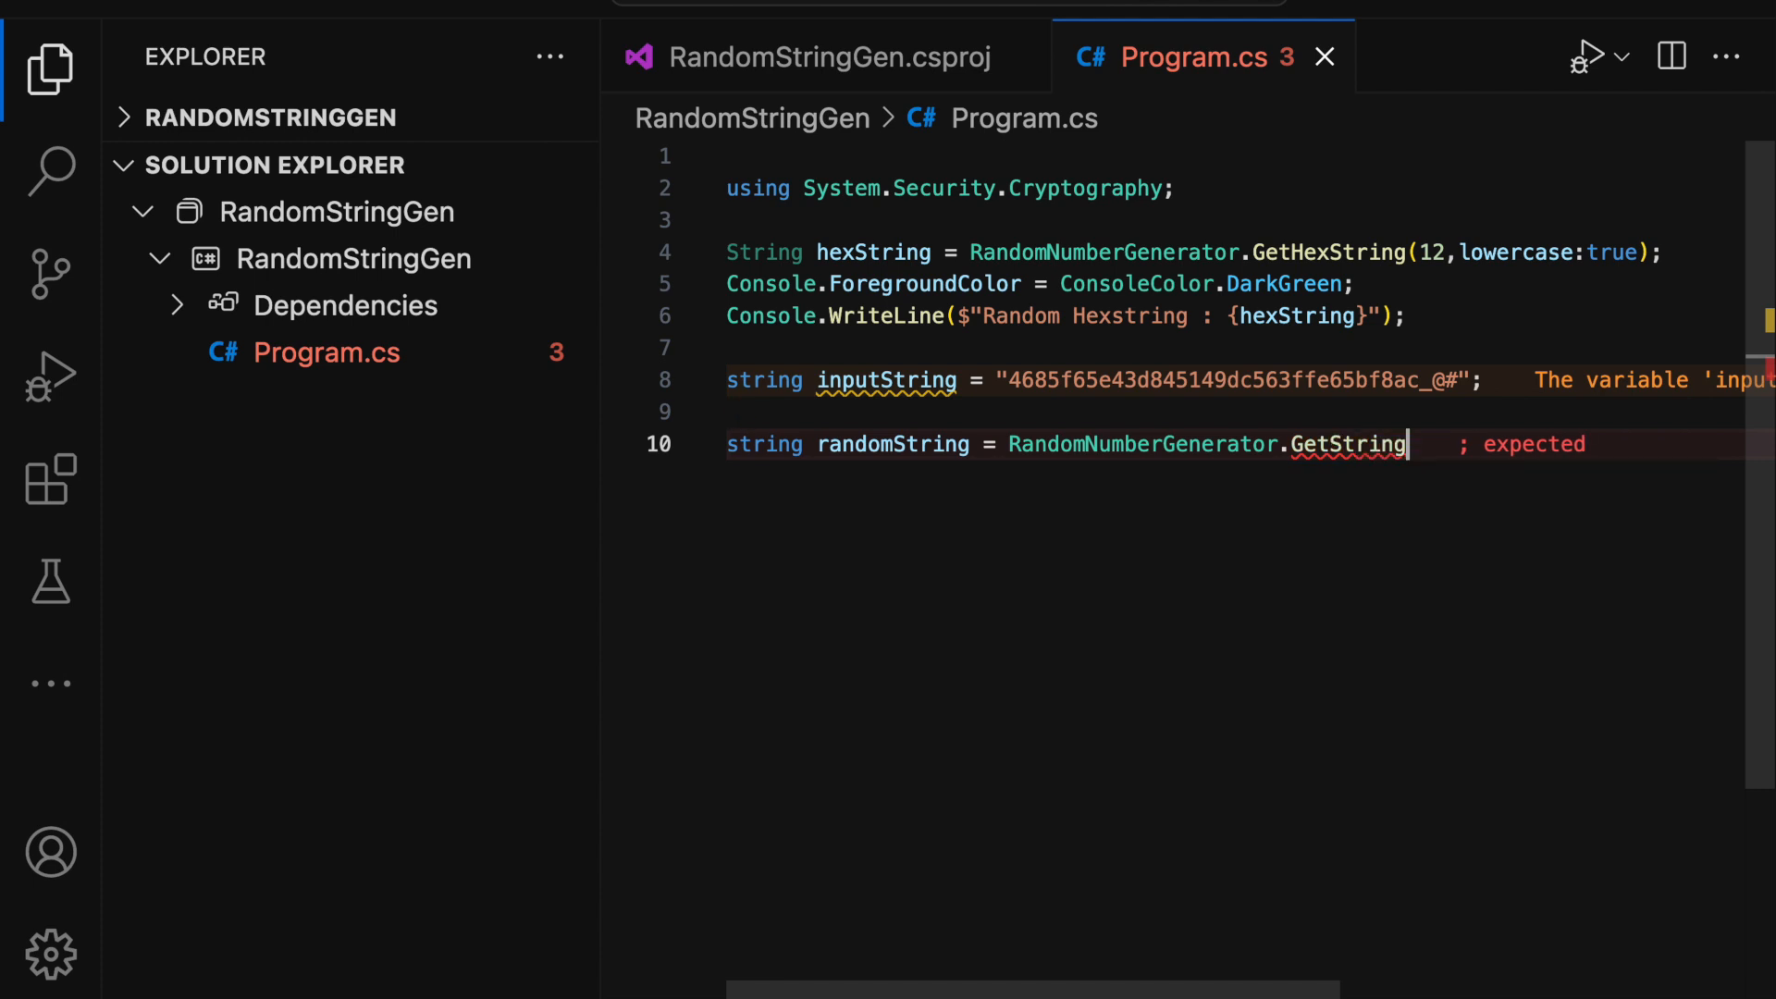
text(())
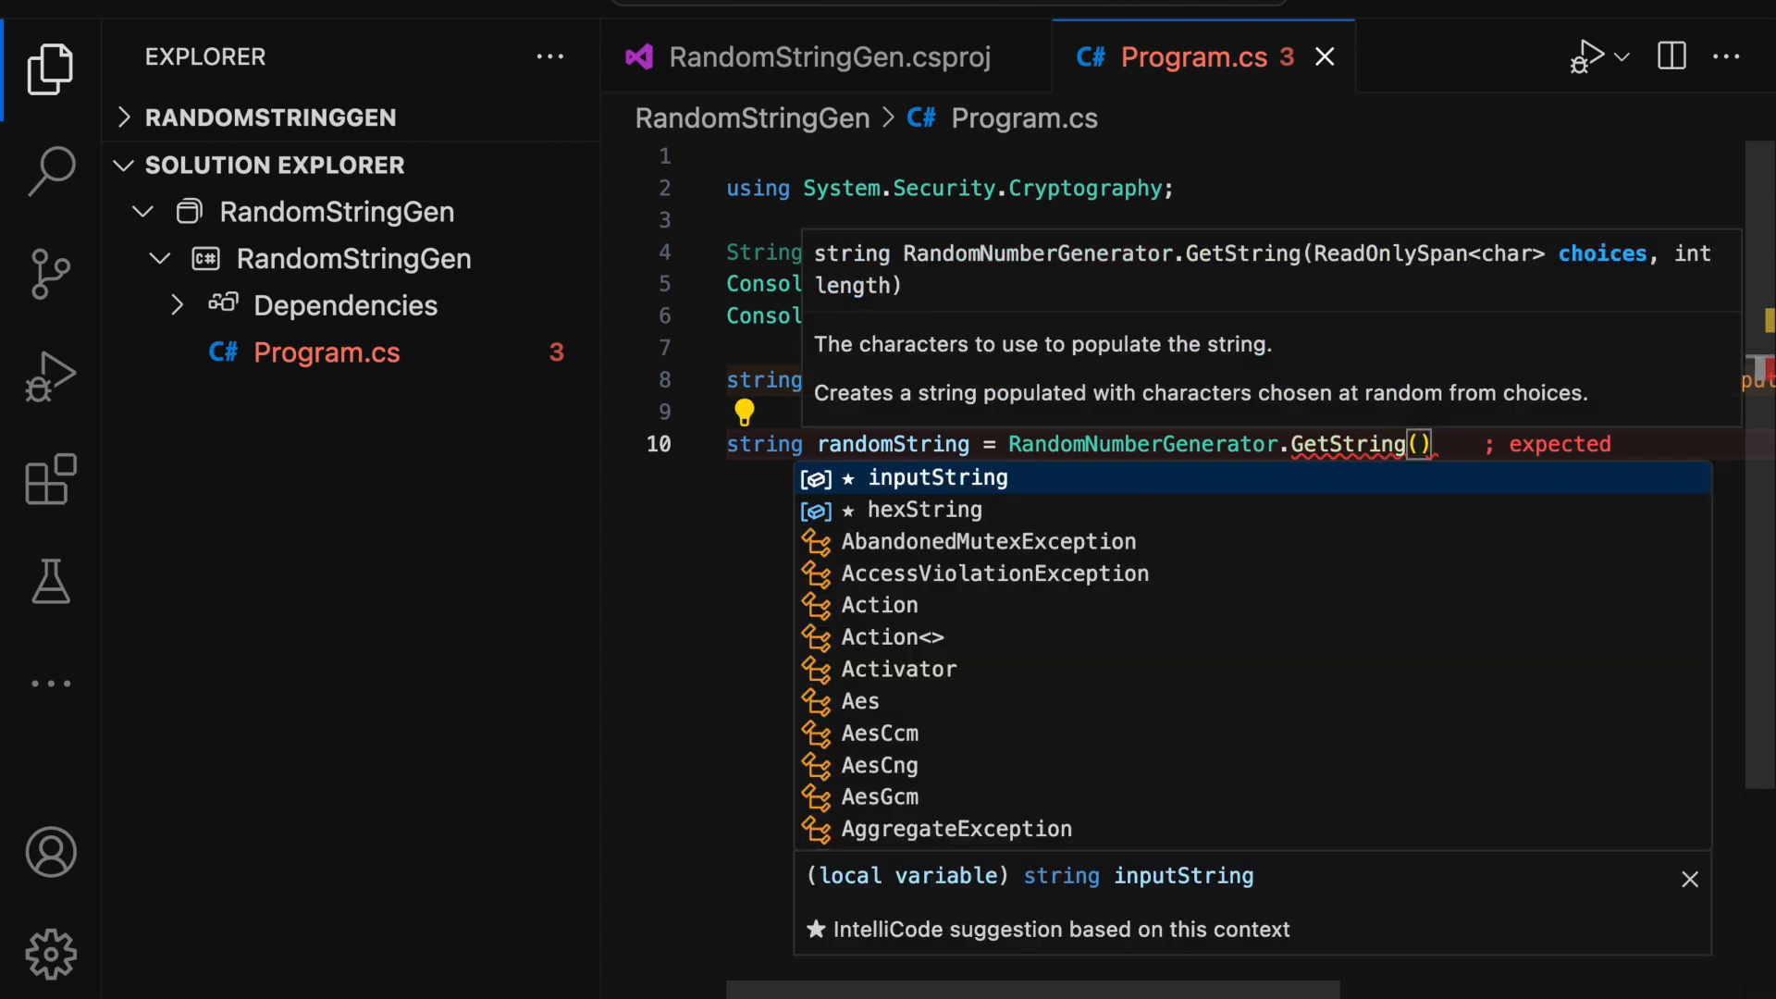
text(inputString,)
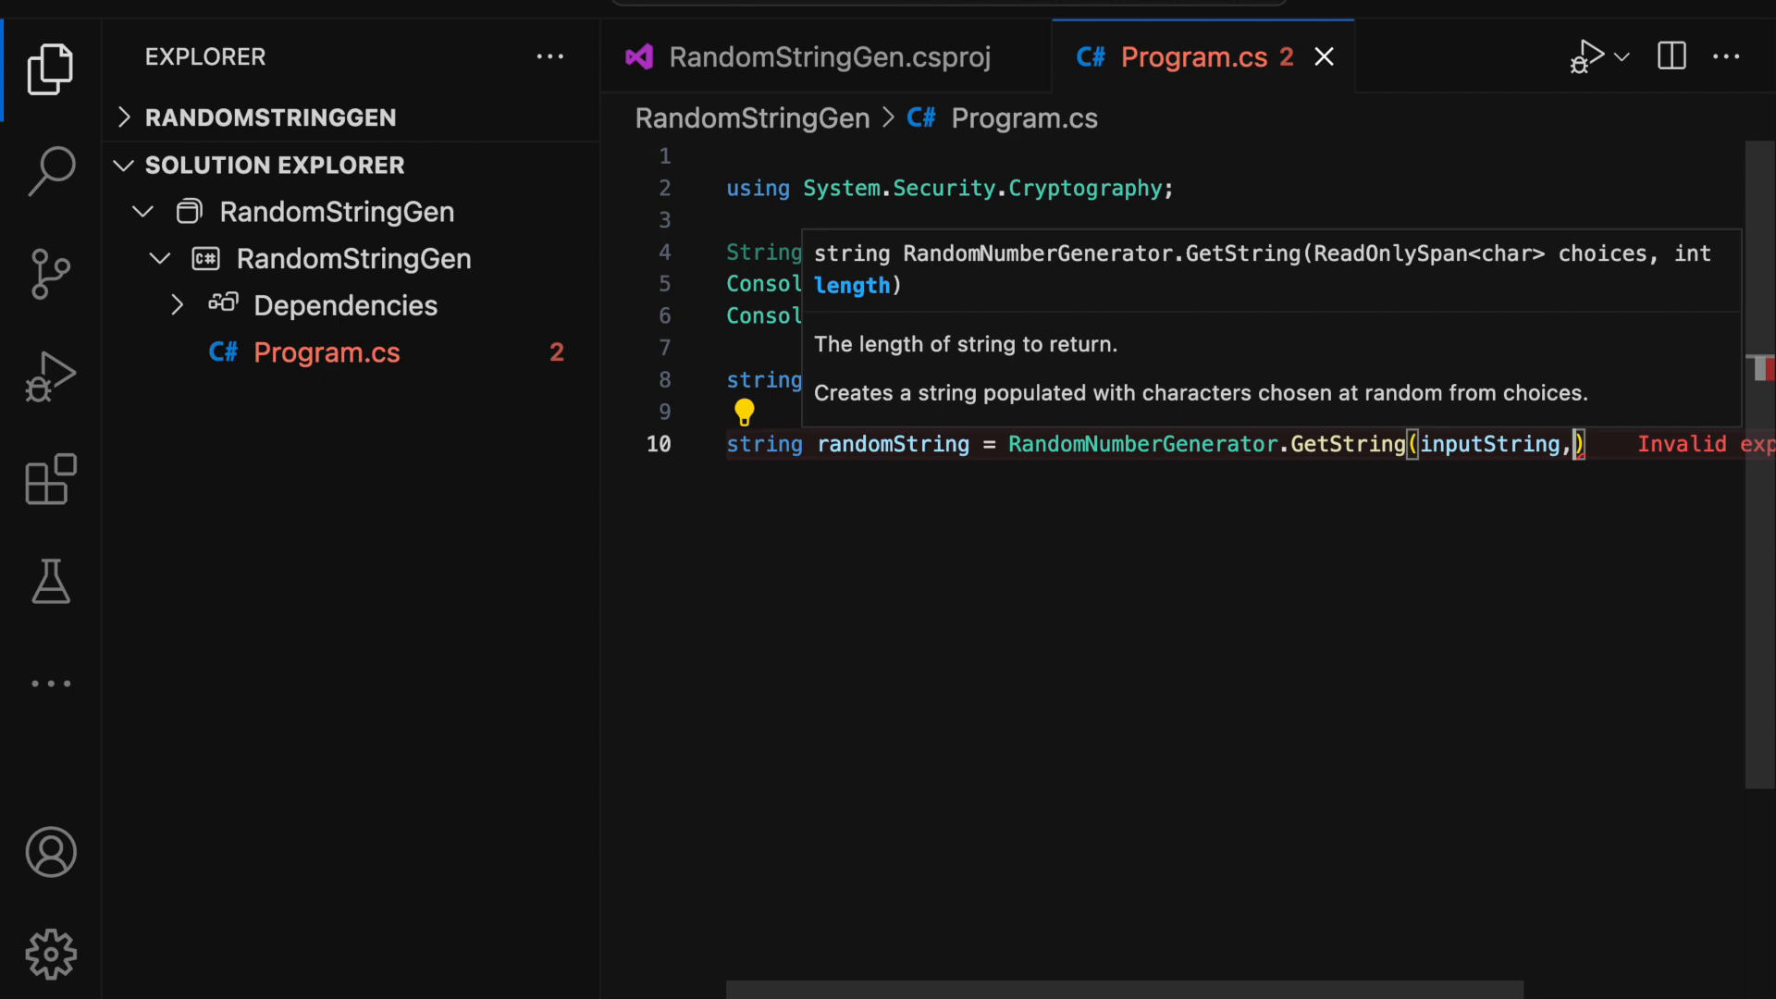
text(15)
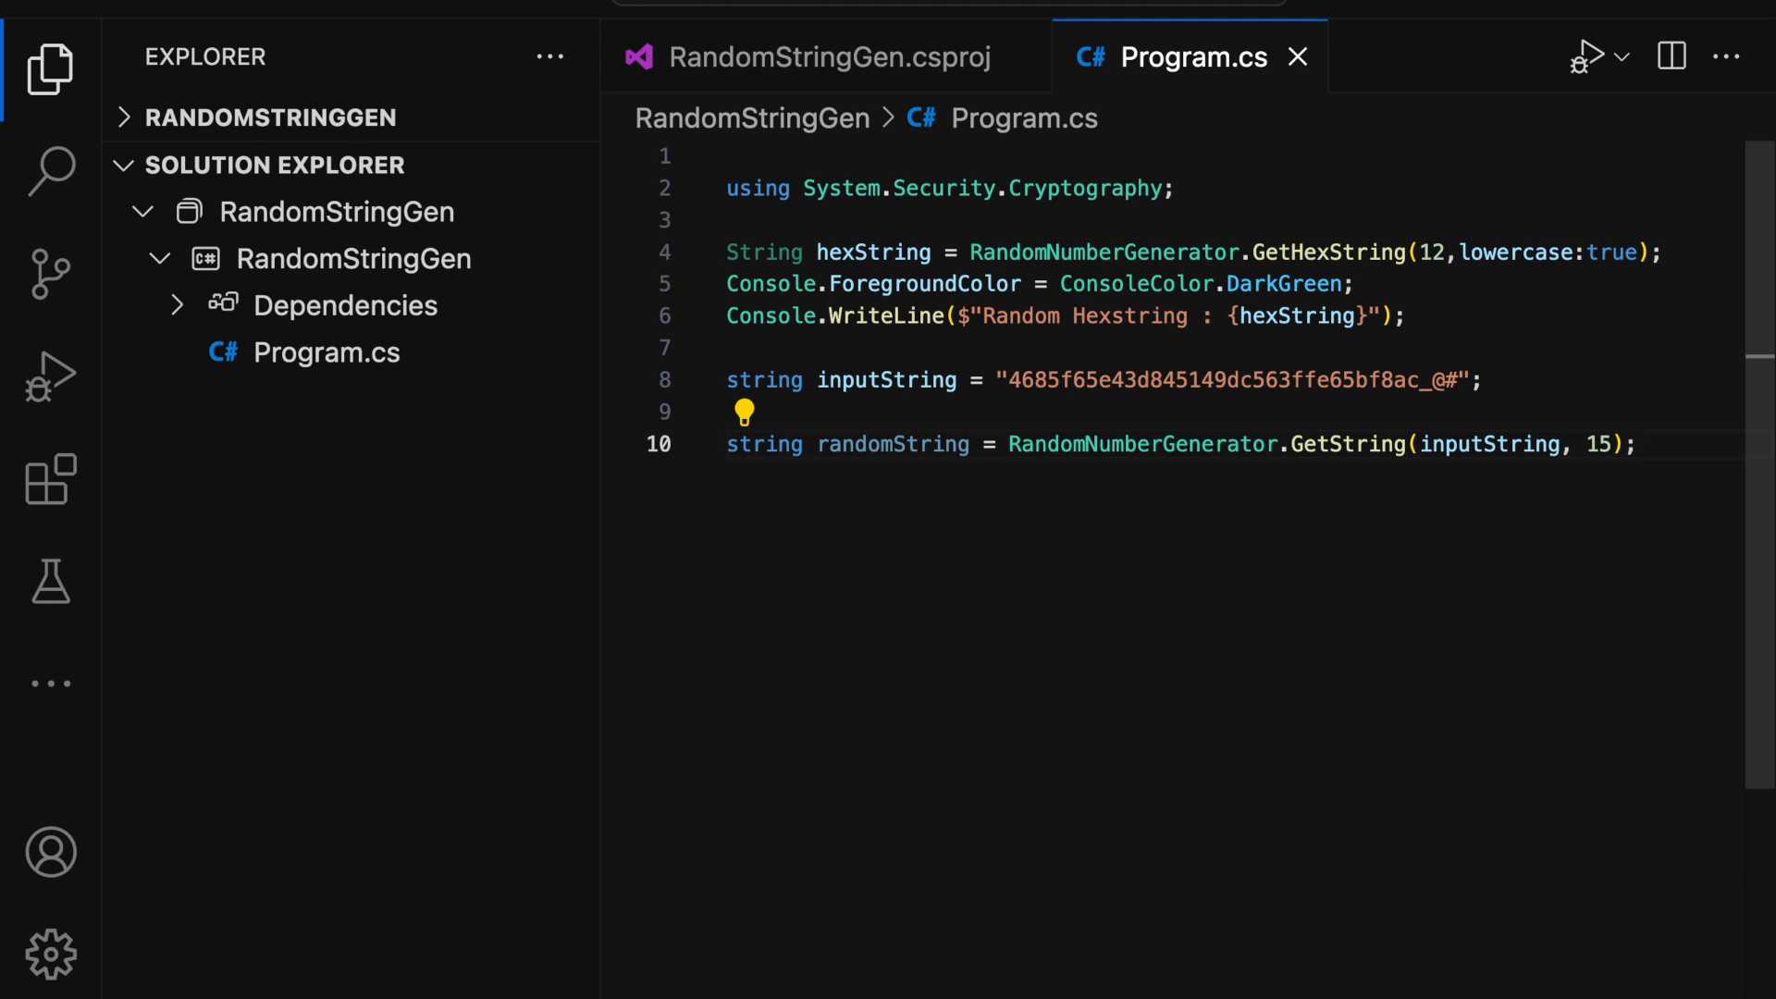
mouse_move(1006, 379)
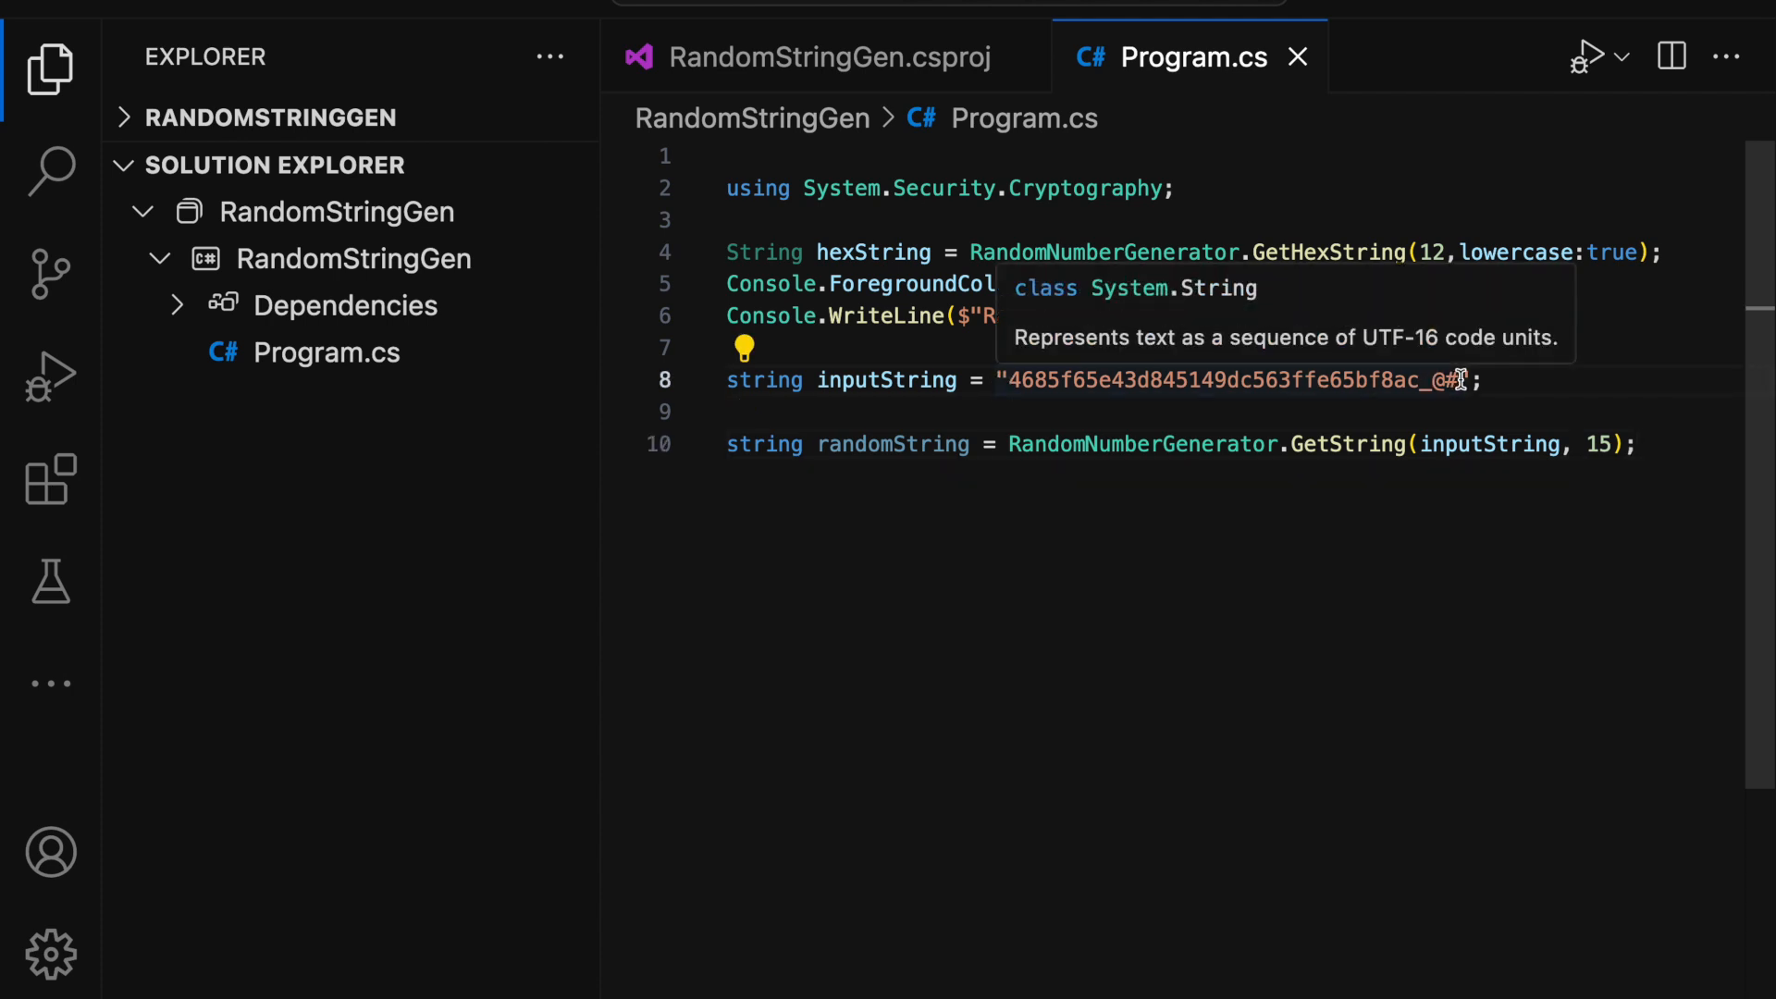
double_click(1229, 379)
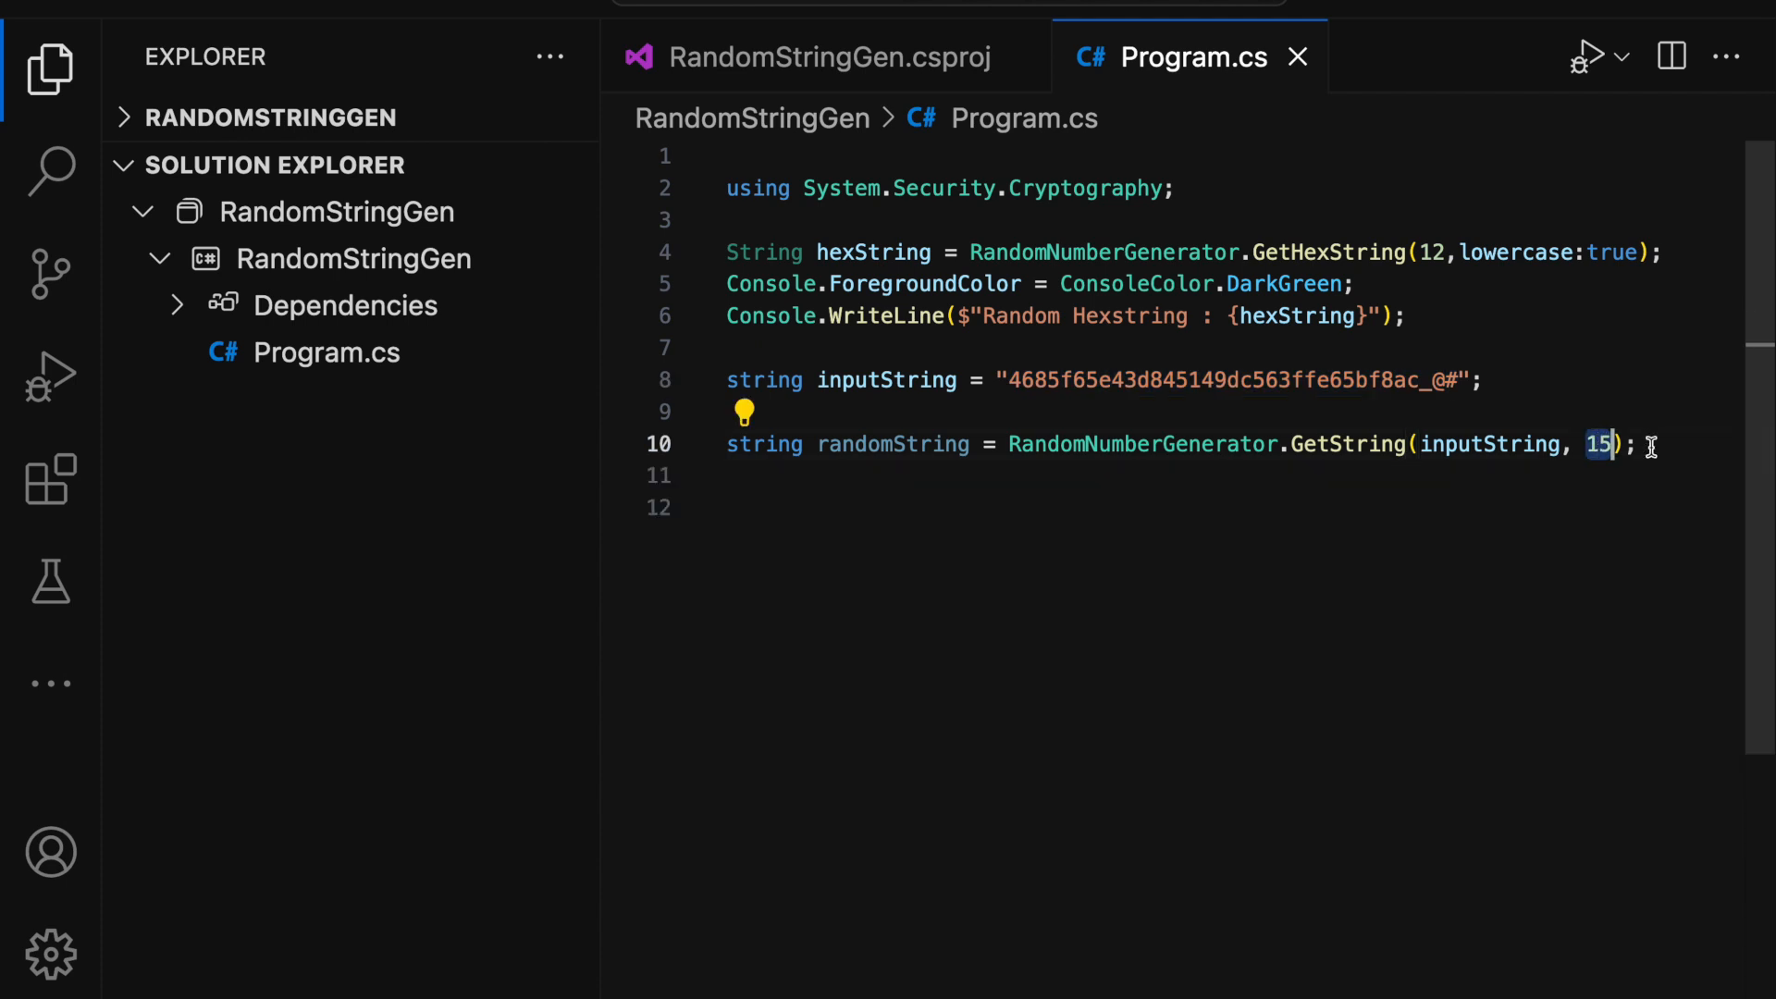
Write randomString with ForegroundColor Yellow and run dotnet run once
text(Console.ForegroundColor = ConsoleColor.Yellow;)
click(1225, 507)
text(Console.WriteLine($"Random String    : {randomString}");)
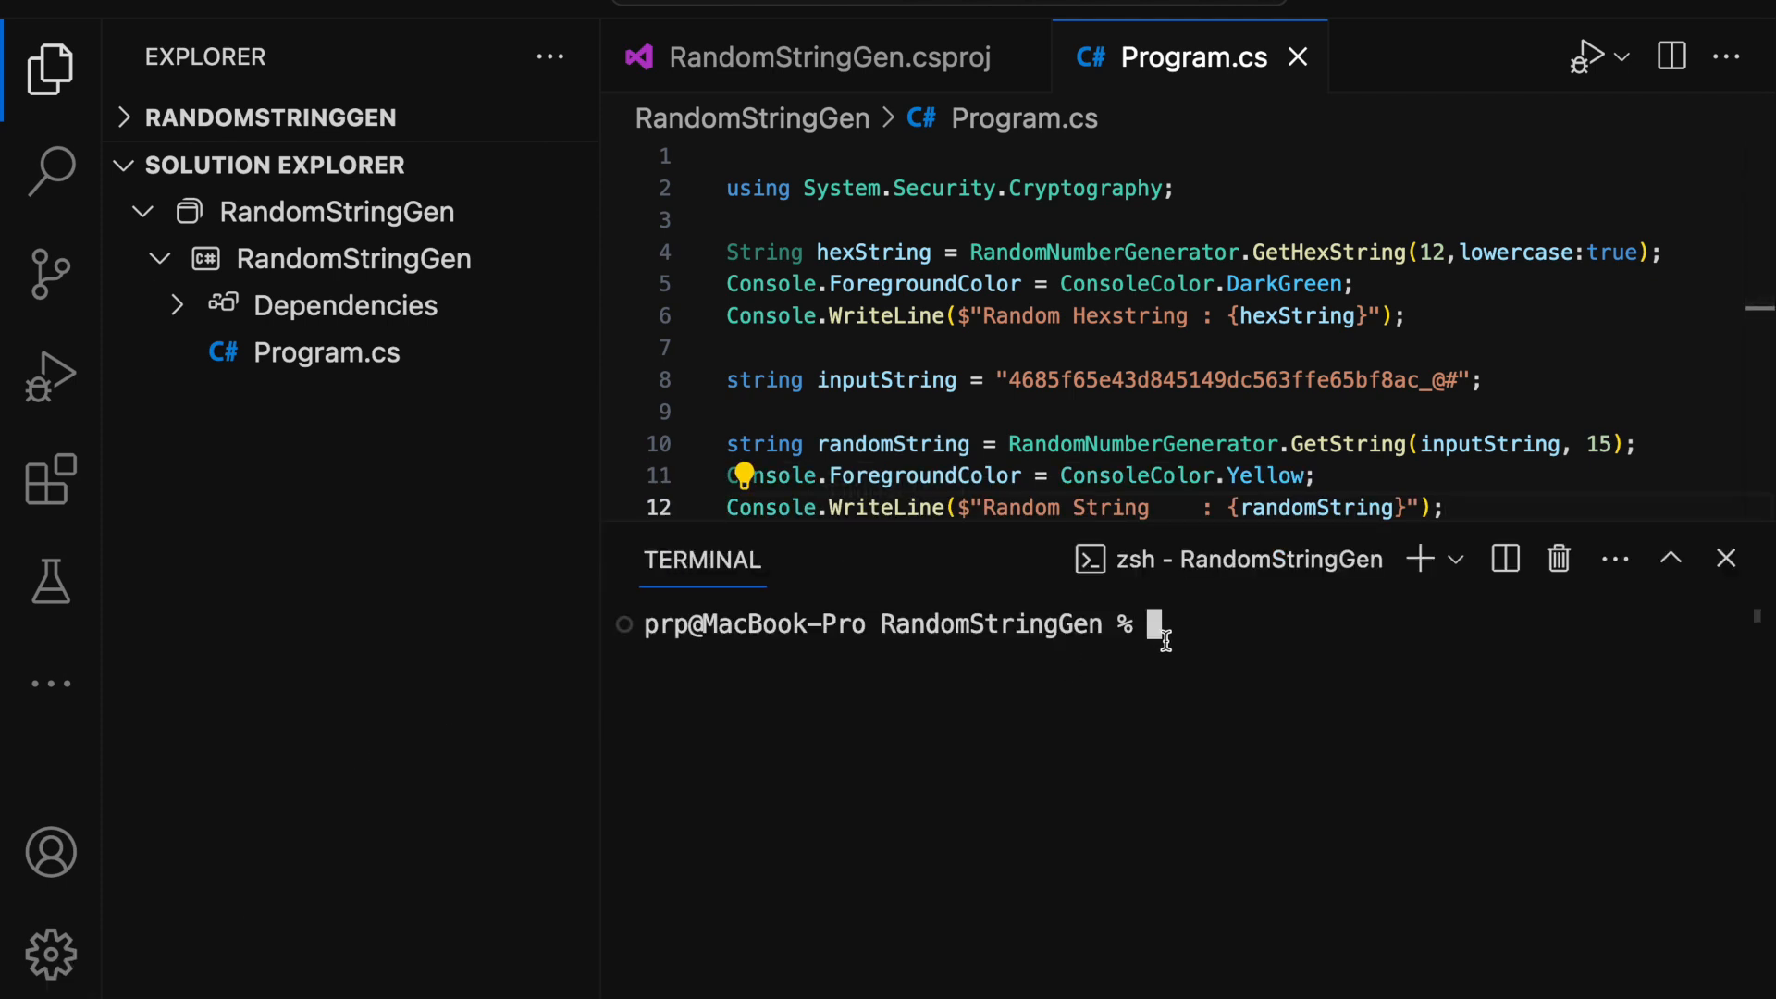
text(dotnet run)
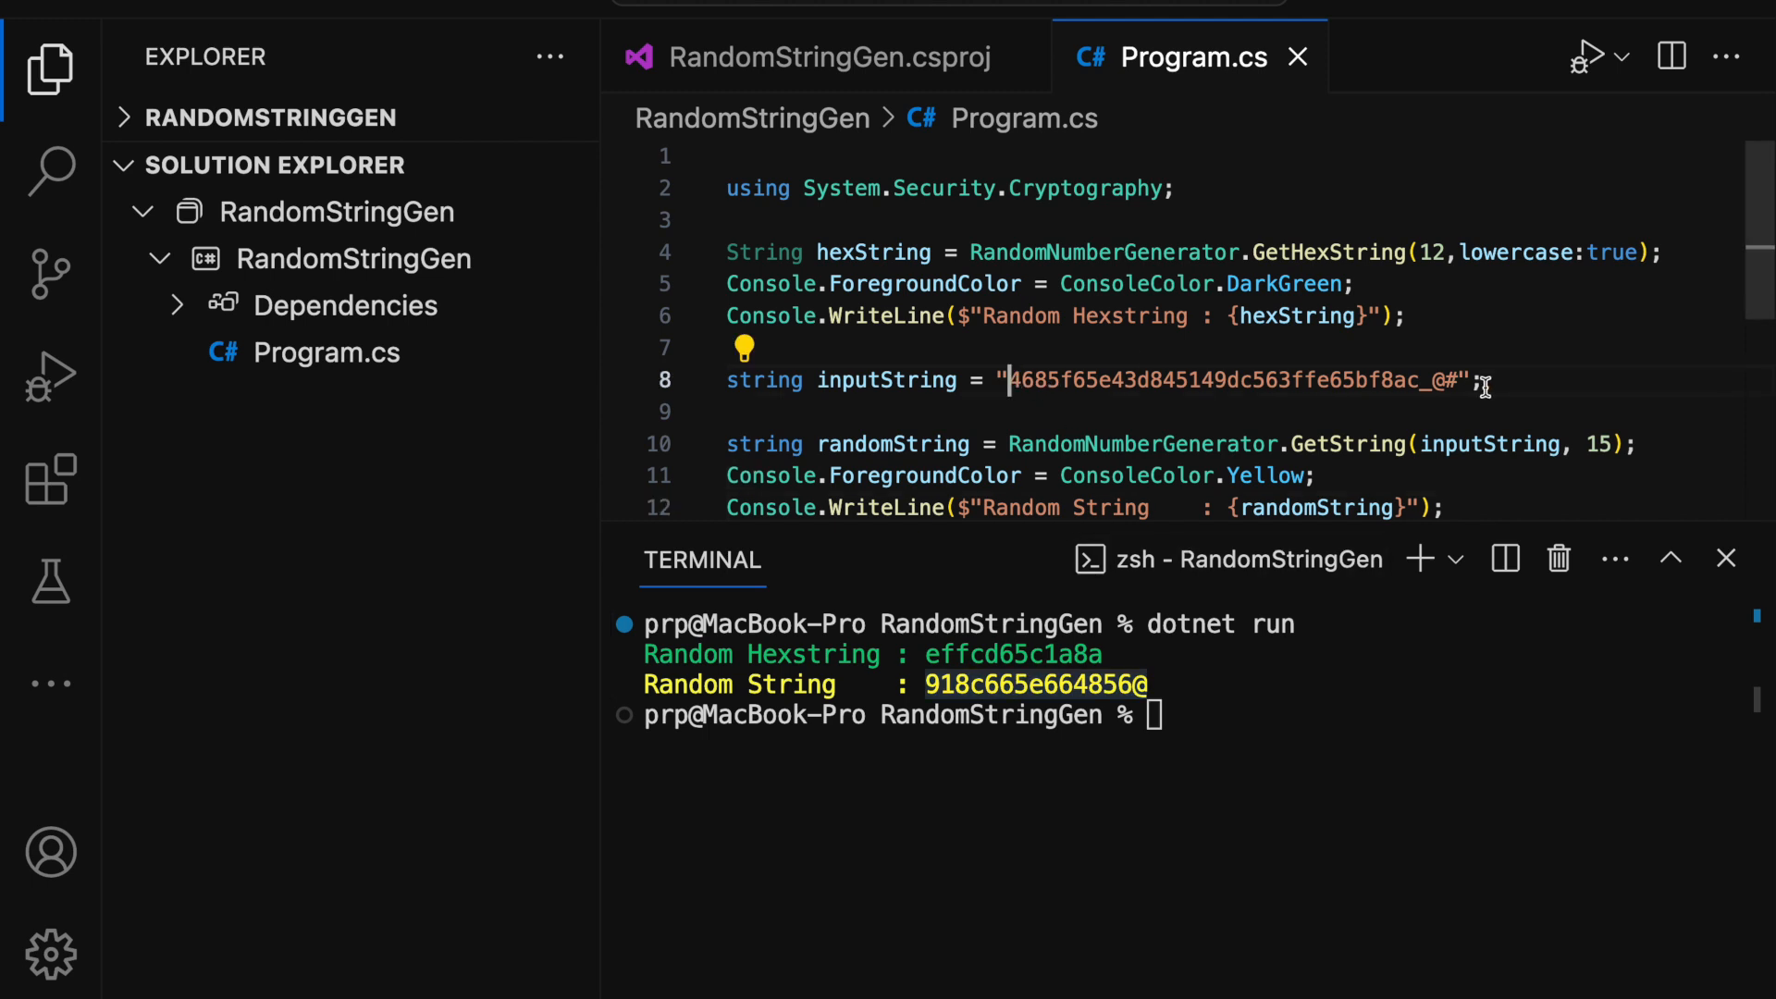
drag(1008, 379, 1462, 379)
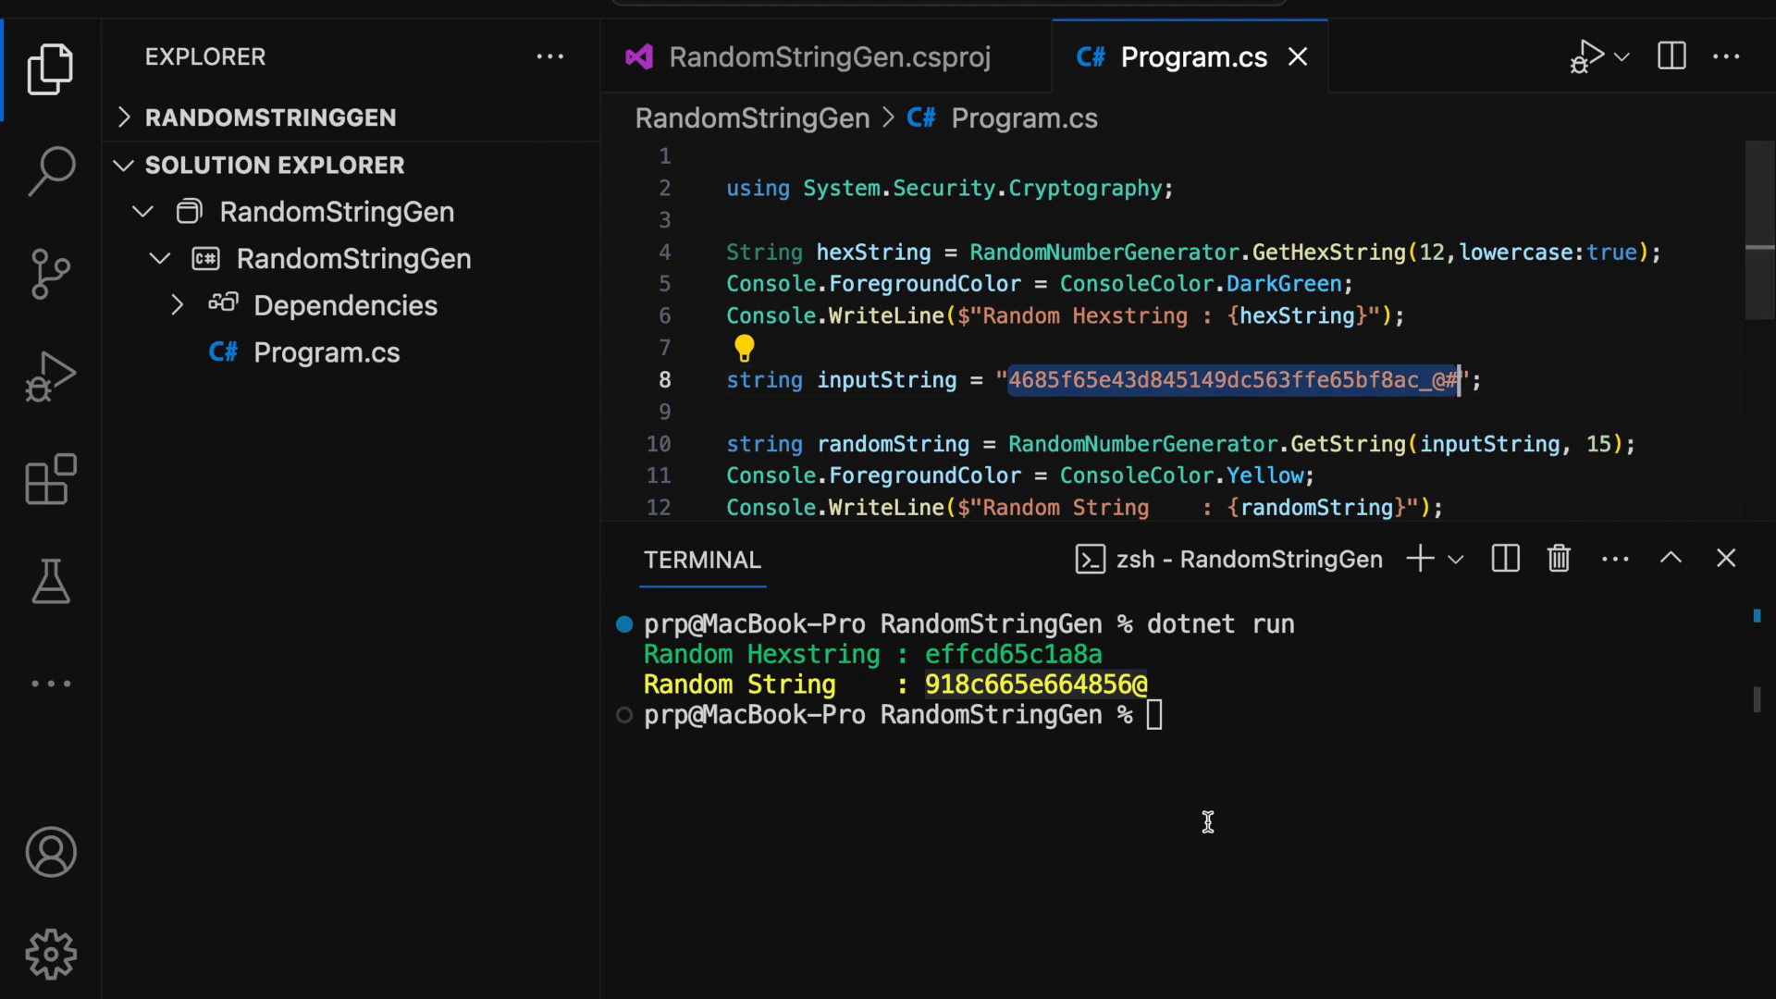
Run dotnet run a second time and inspect the printed yellow random string
text(dotnet run)
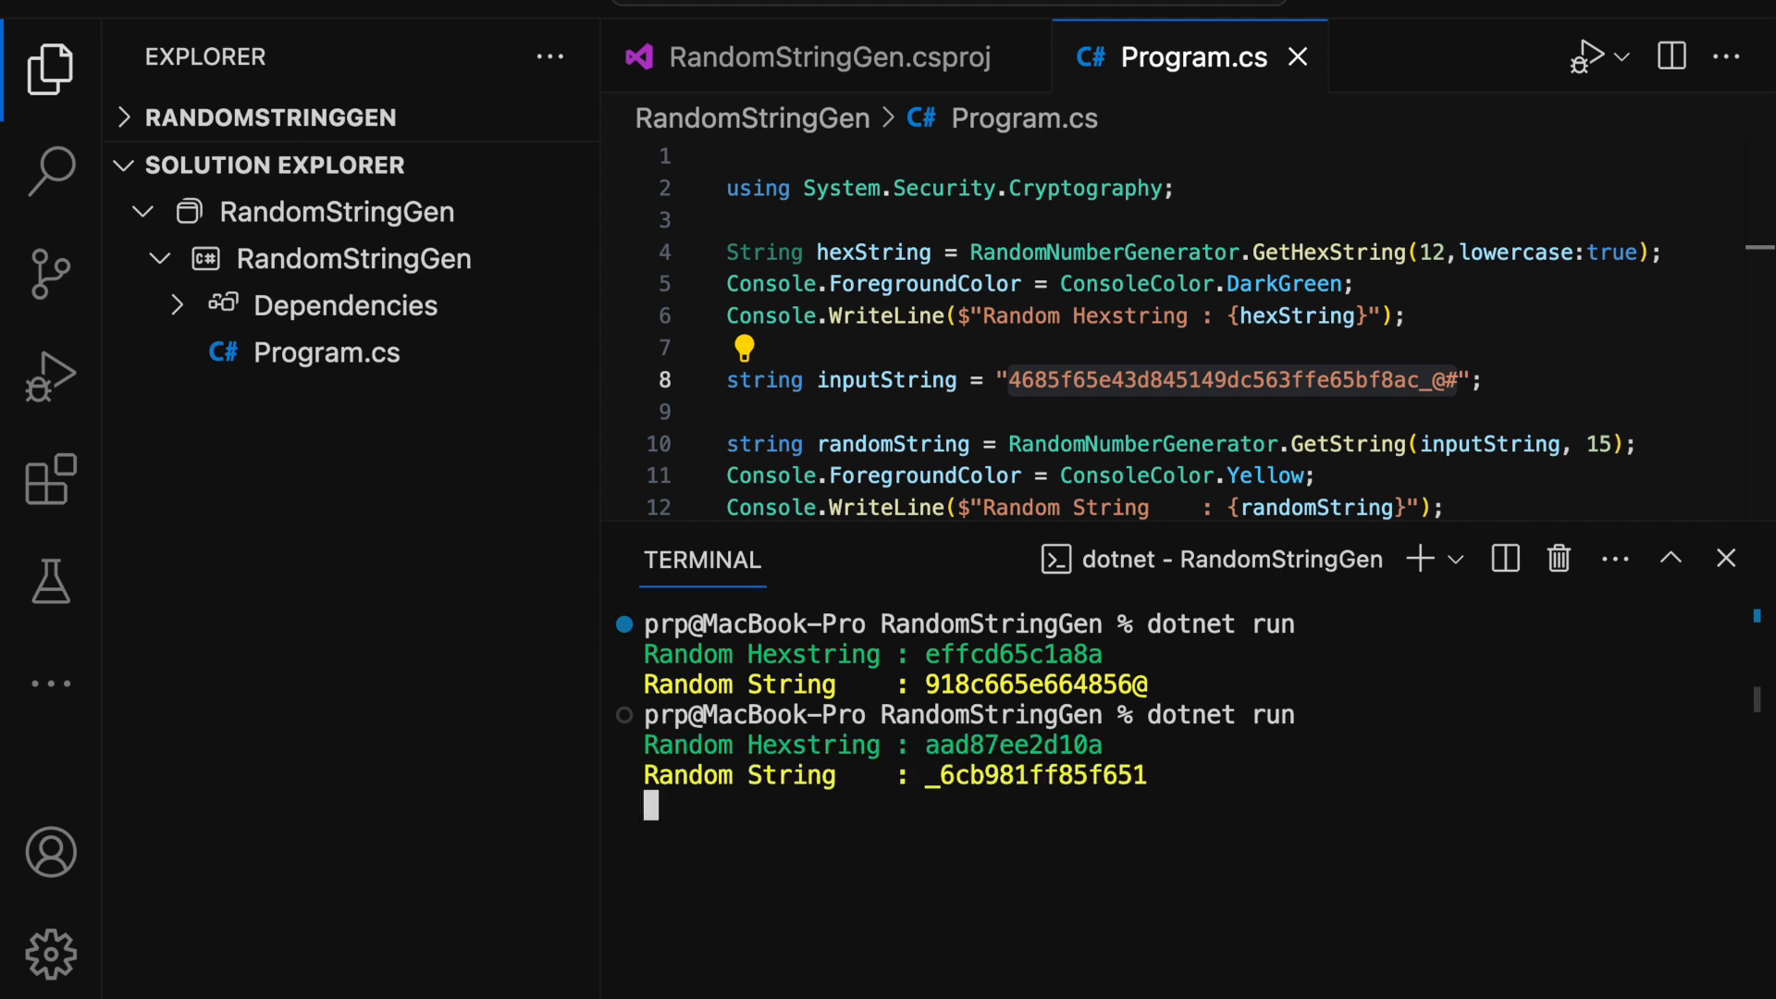
double_click(1031, 775)
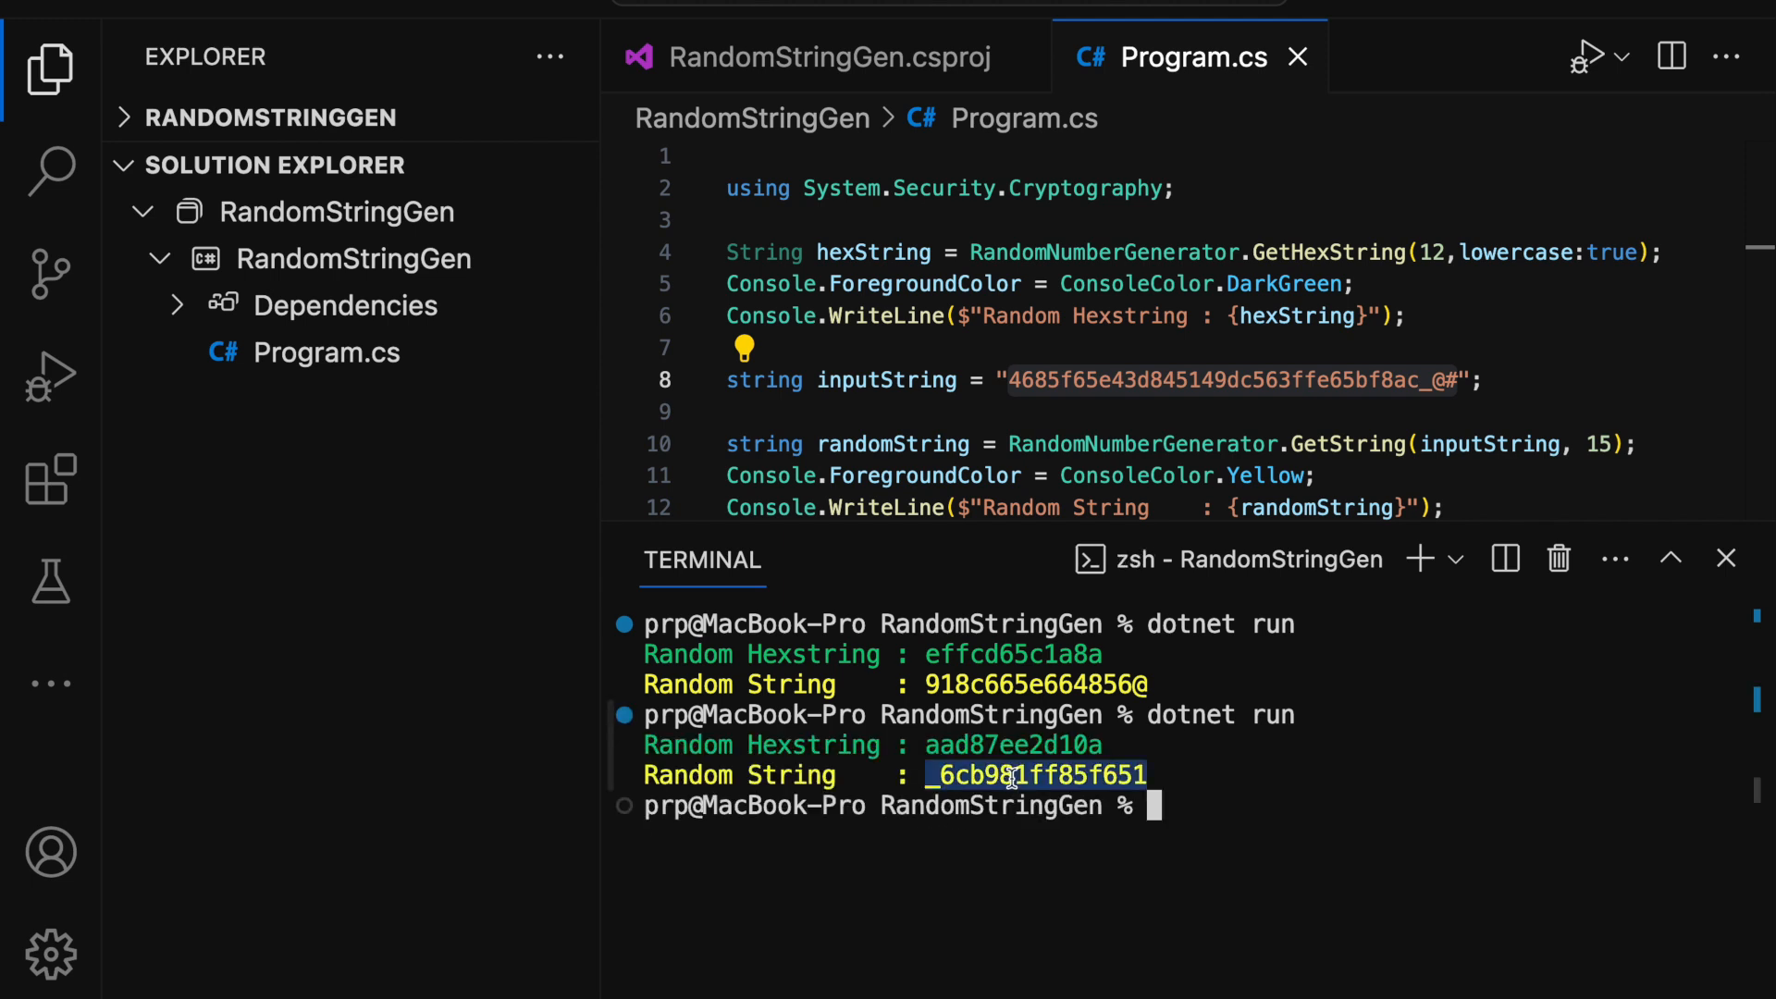